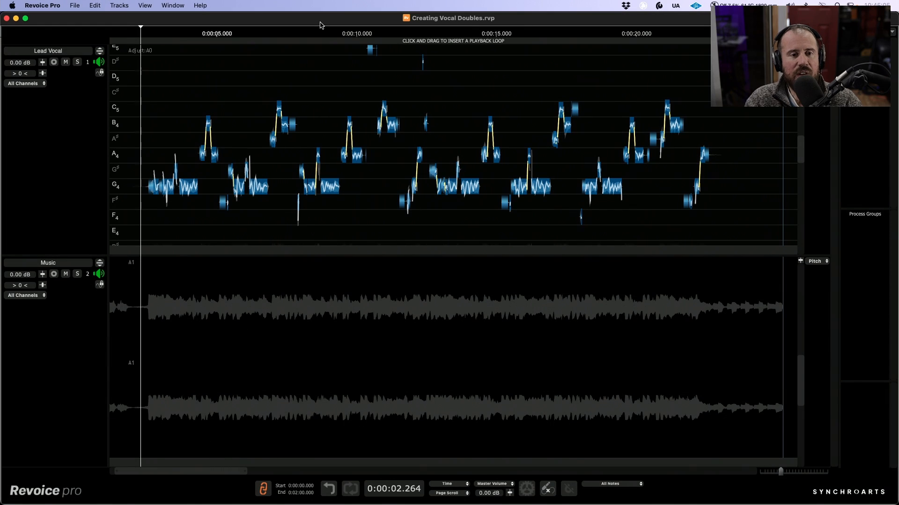
mouse_move(382, 137)
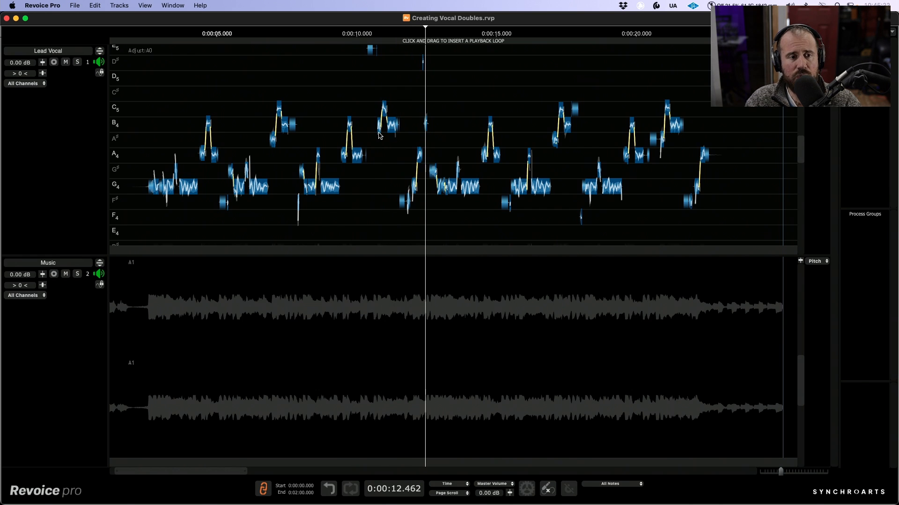
mouse_move(367, 119)
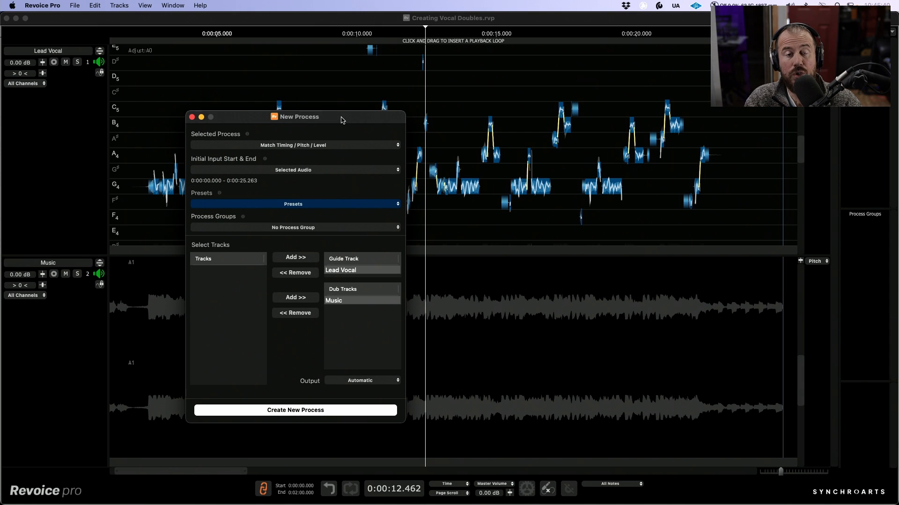
mouse_move(335, 147)
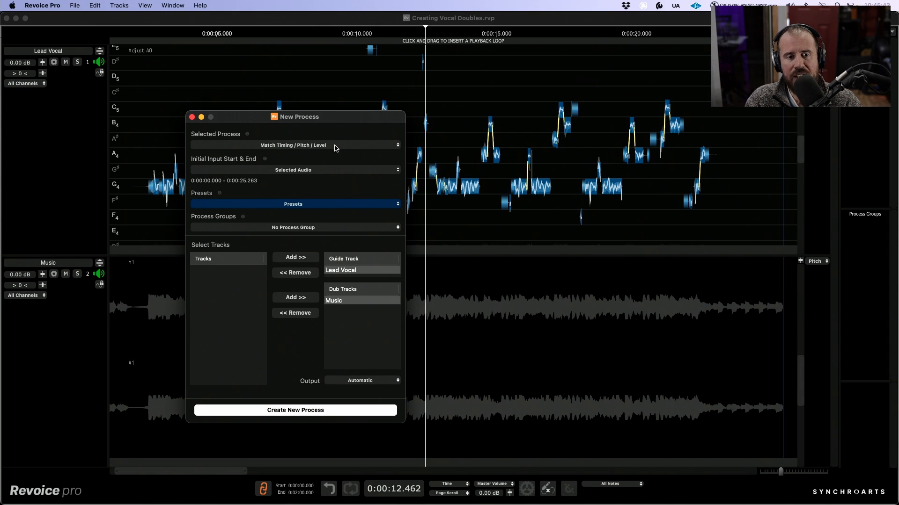
Step: Choose Doubler as the process type for the Lead Vocal input
click(292, 144)
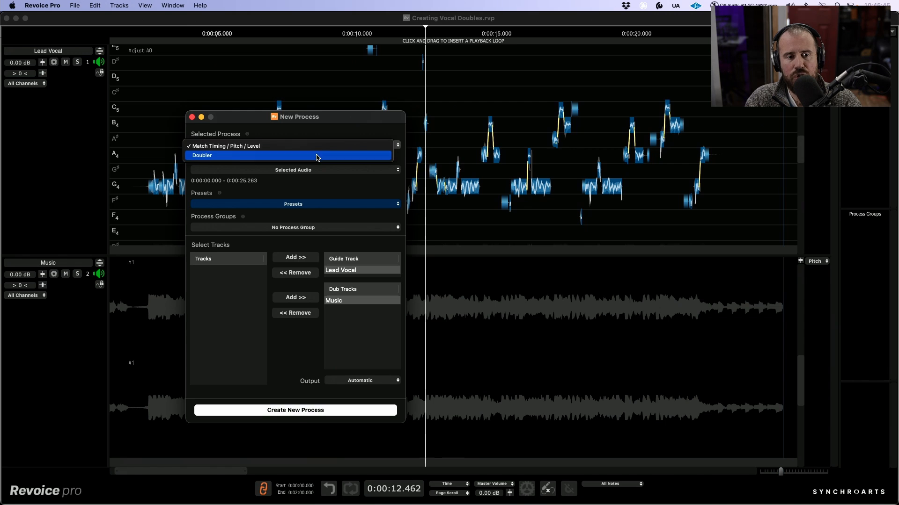
click(202, 155)
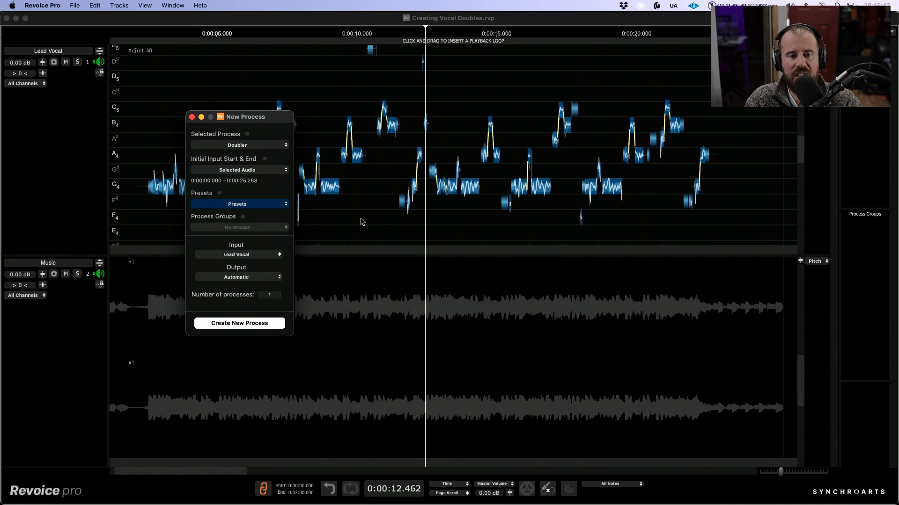
mouse_move(259, 177)
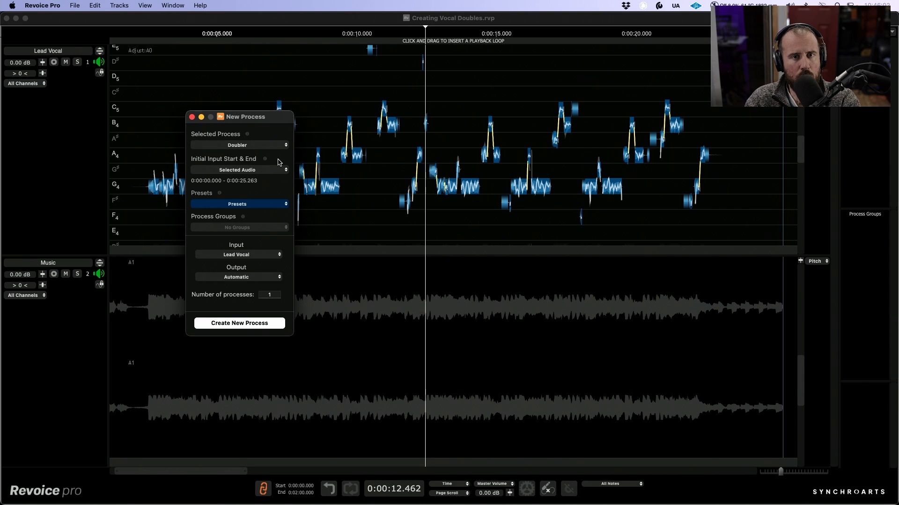
mouse_move(510, 44)
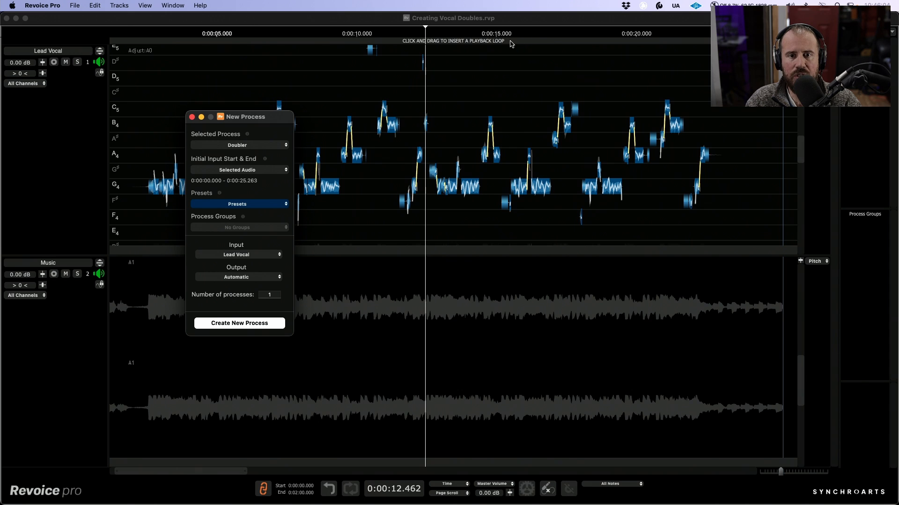
drag(512, 41, 615, 40)
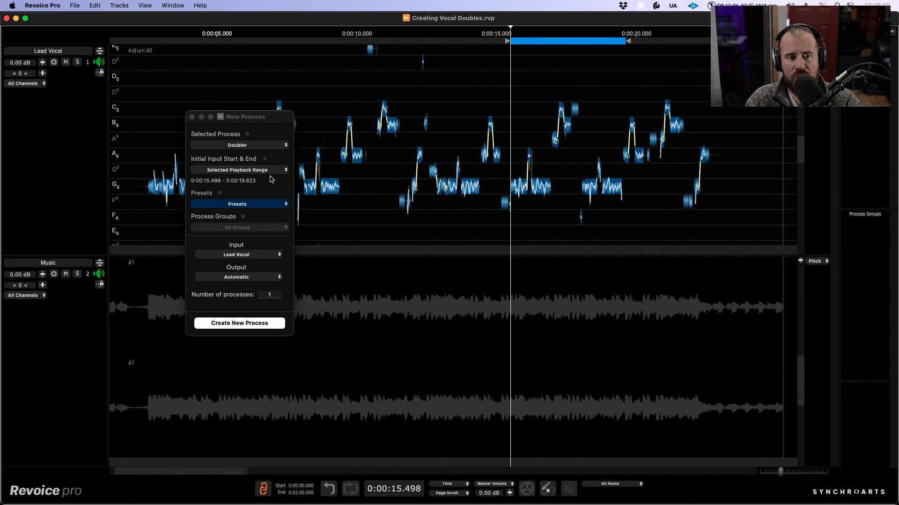
mouse_move(532, 42)
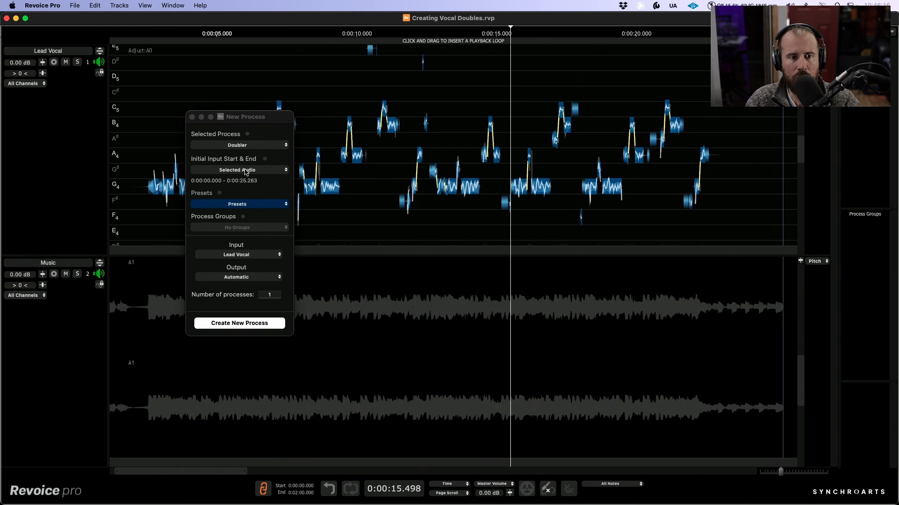
mouse_move(275, 176)
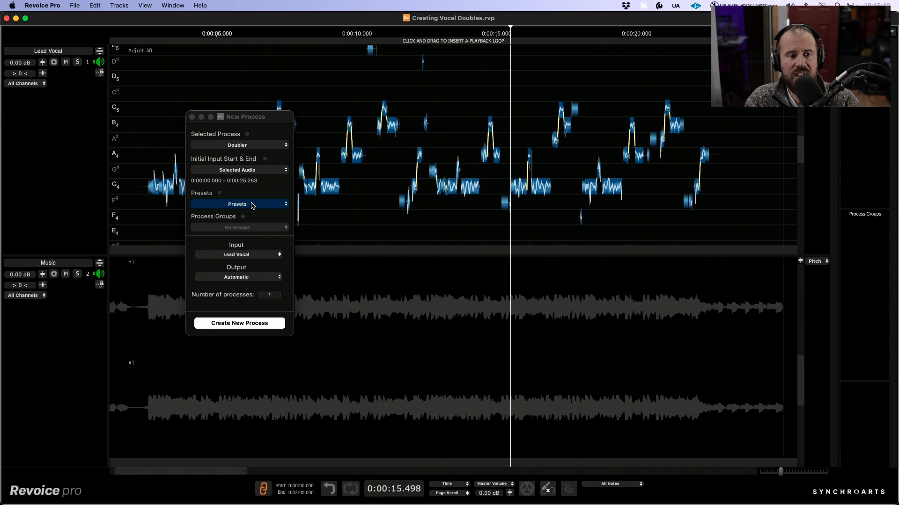
Step: Apply the Vocal Moderate factory preset to the Doubler process
click(236, 203)
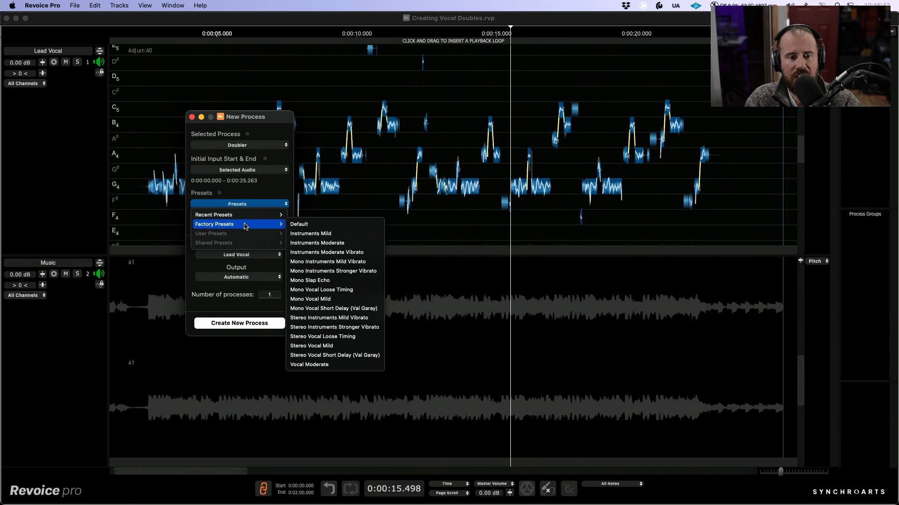
mouse_move(334, 327)
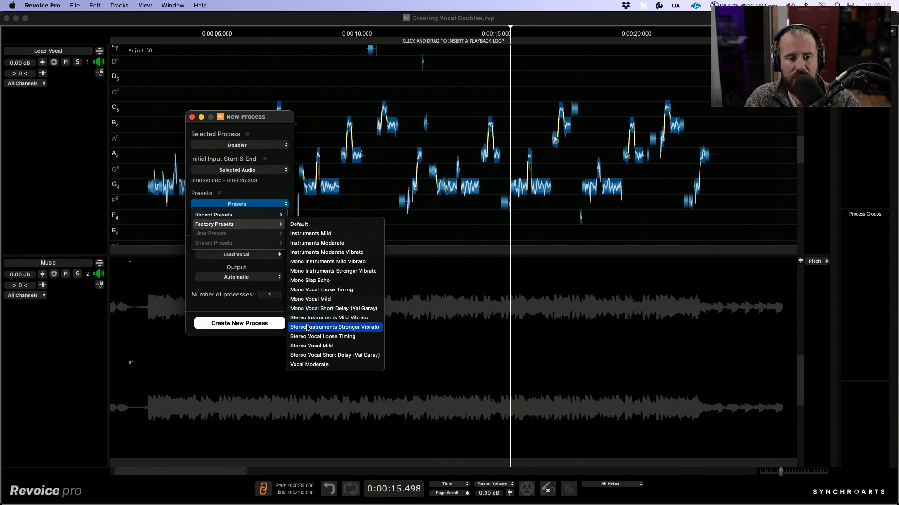
mouse_move(336, 279)
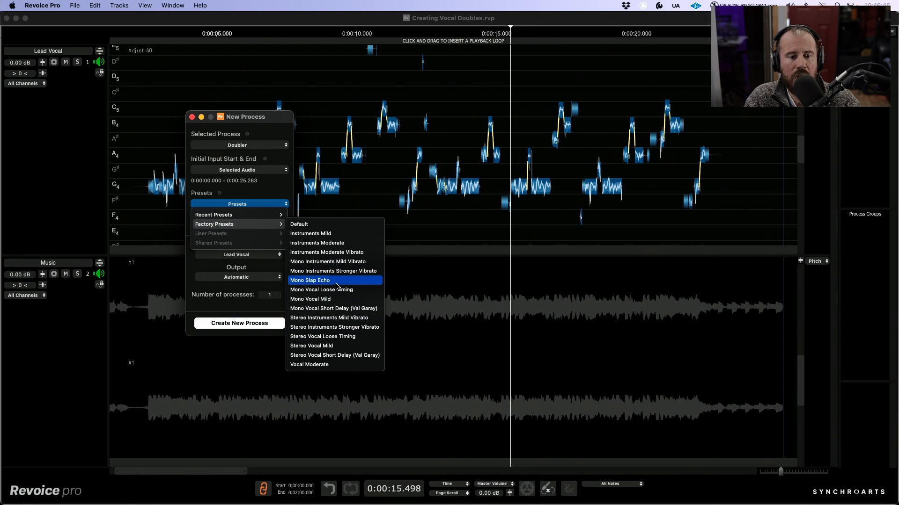
mouse_move(321, 289)
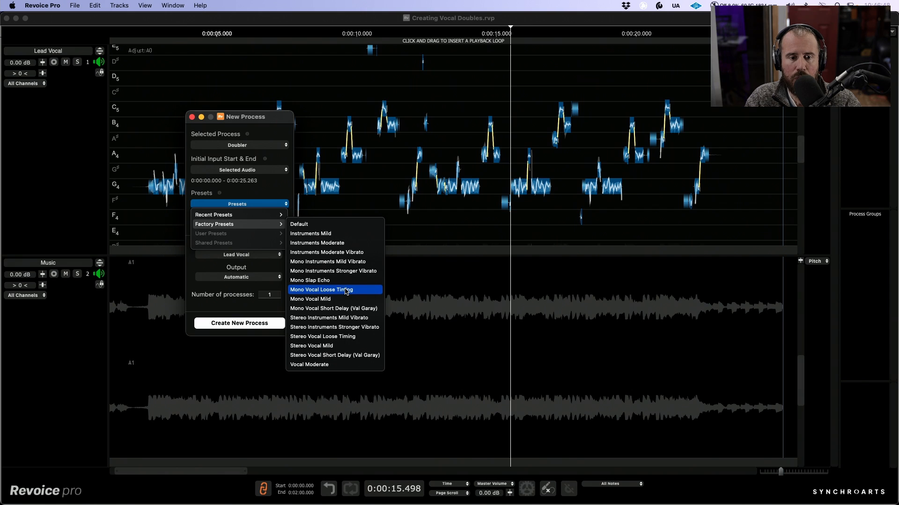
mouse_move(321, 299)
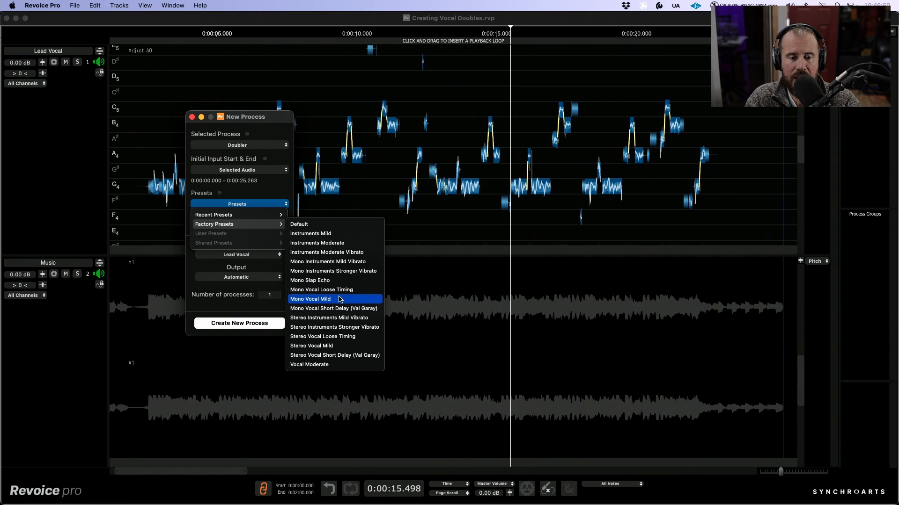
mouse_move(345, 346)
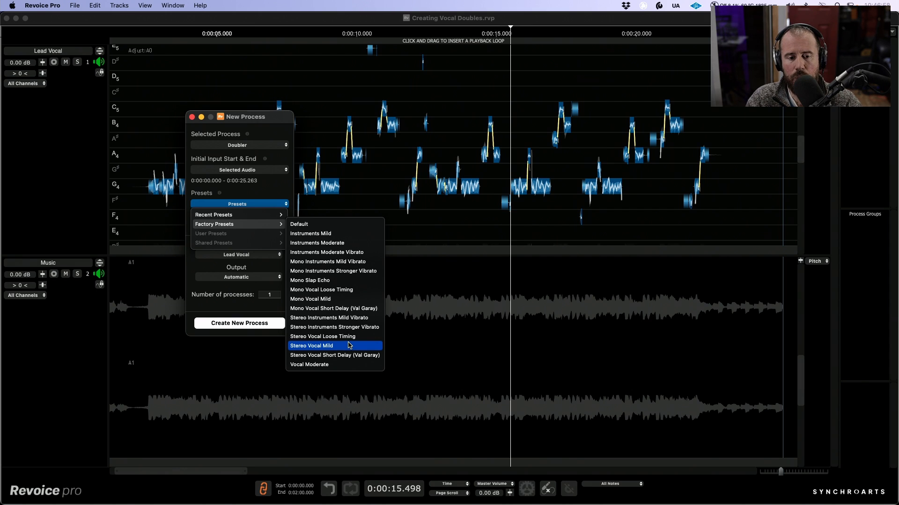
mouse_move(323, 364)
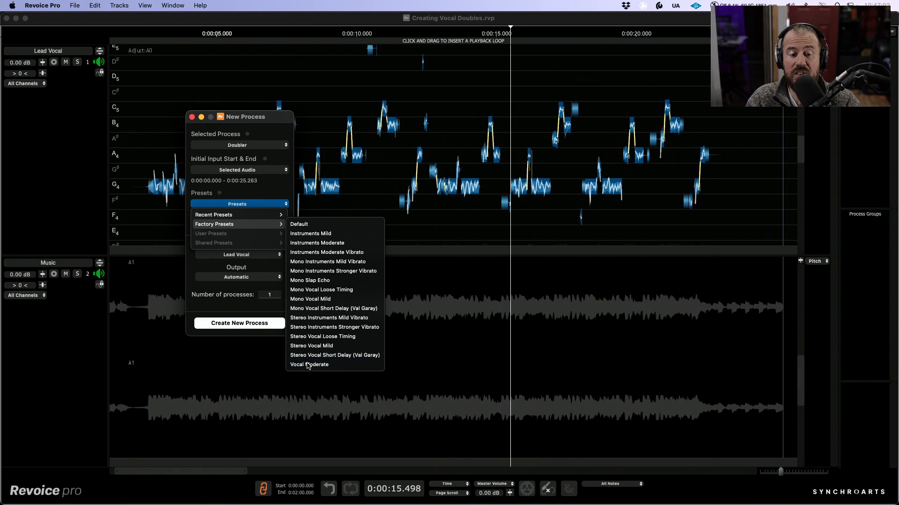
click(310, 364)
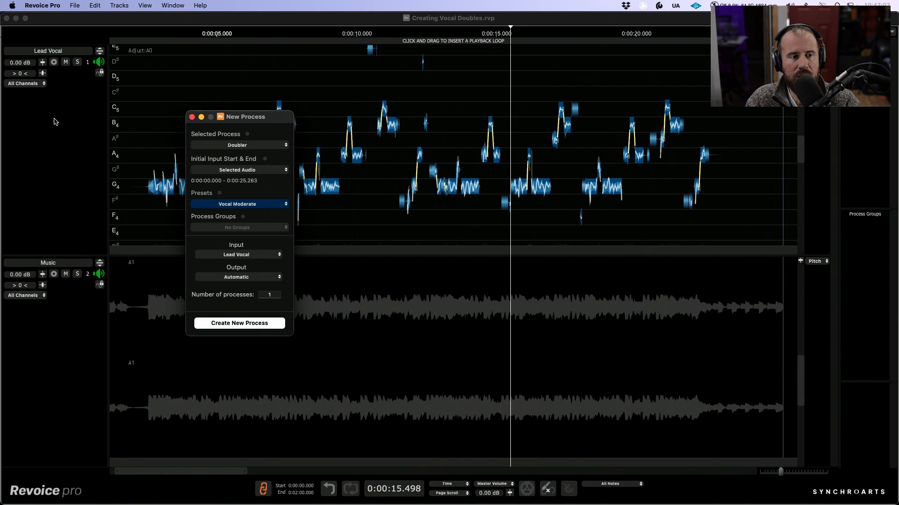
mouse_move(247, 300)
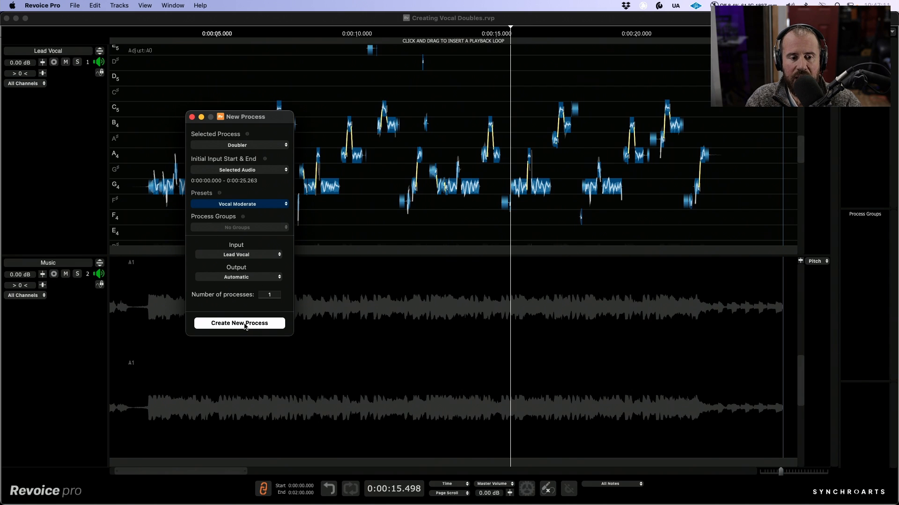
Step: Create the Doubler process, rendering a Lead Vocal [OUT] double track
click(239, 323)
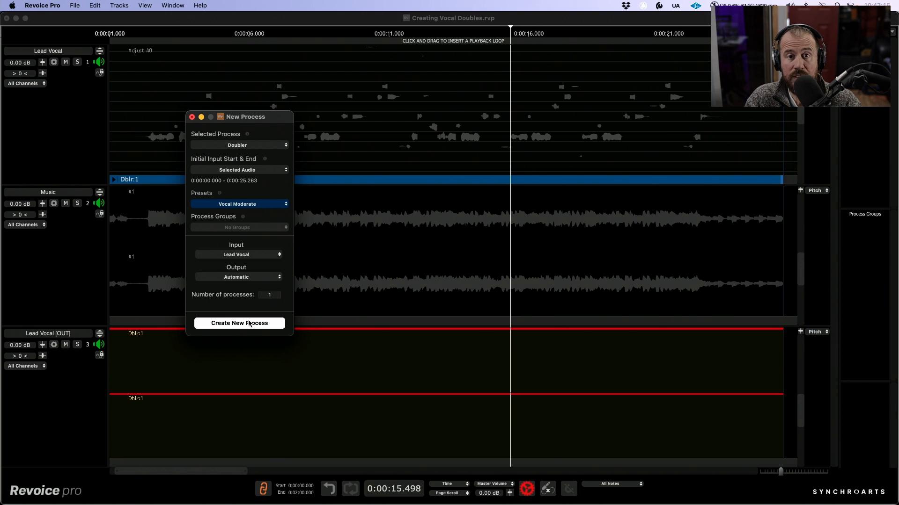
click(238, 322)
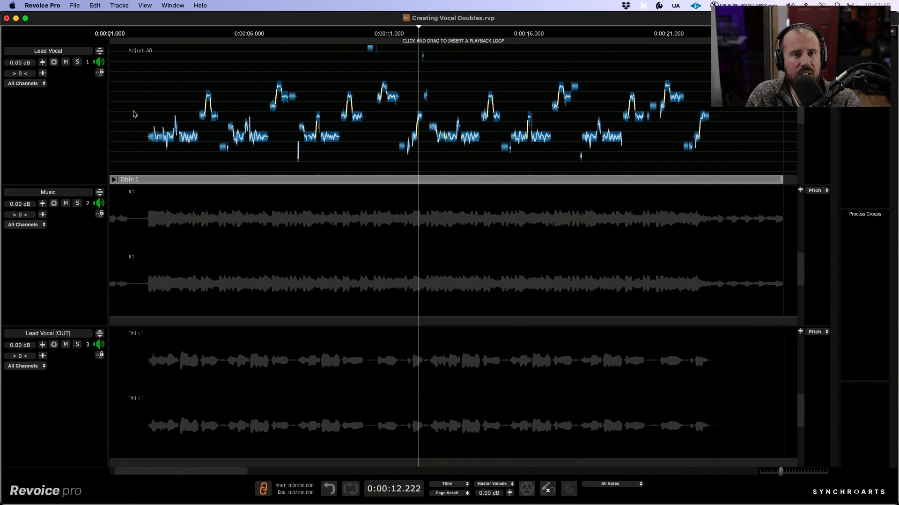
mouse_move(208, 192)
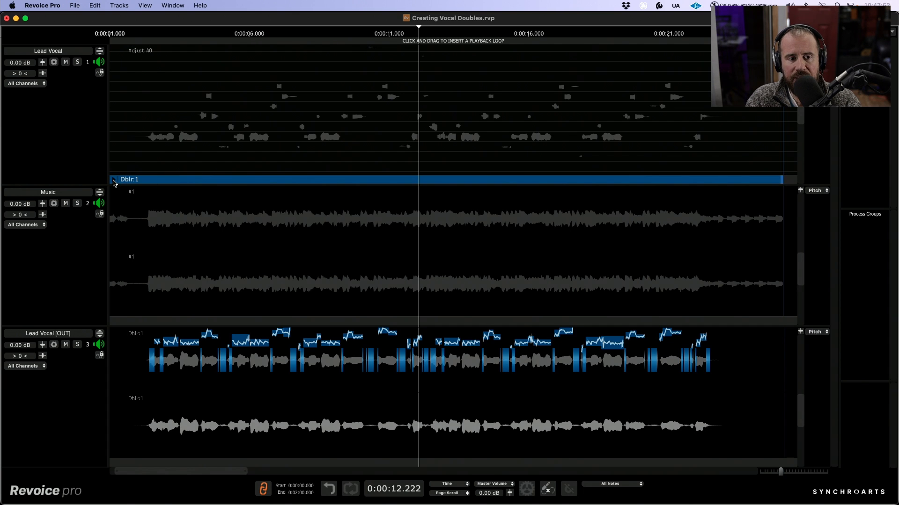
mouse_move(113, 179)
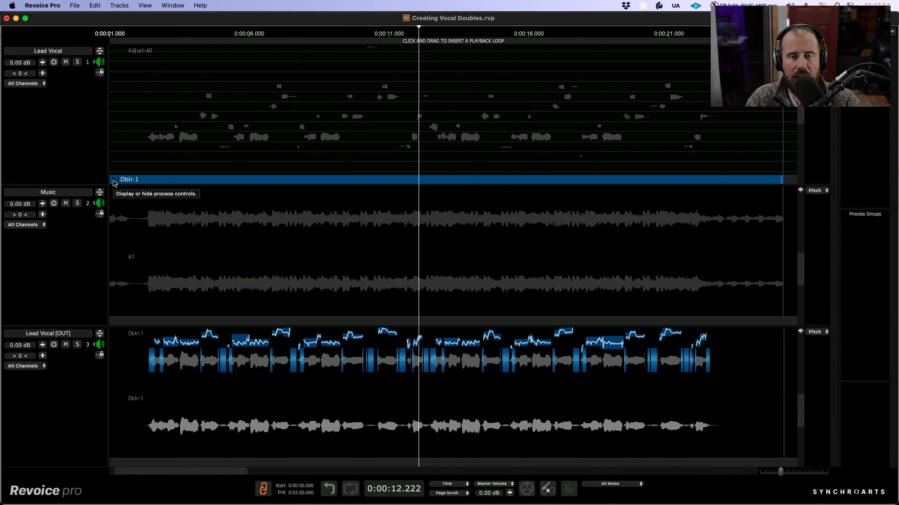
click(114, 179)
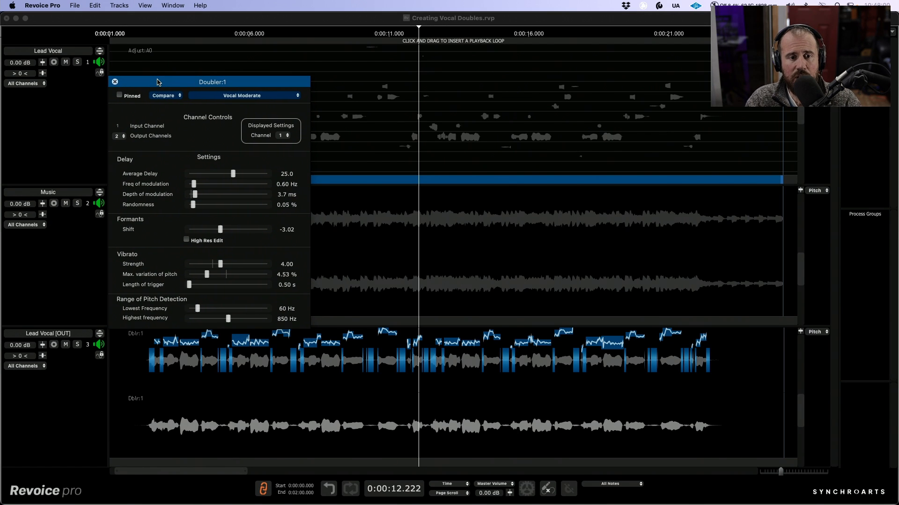
mouse_move(431, 414)
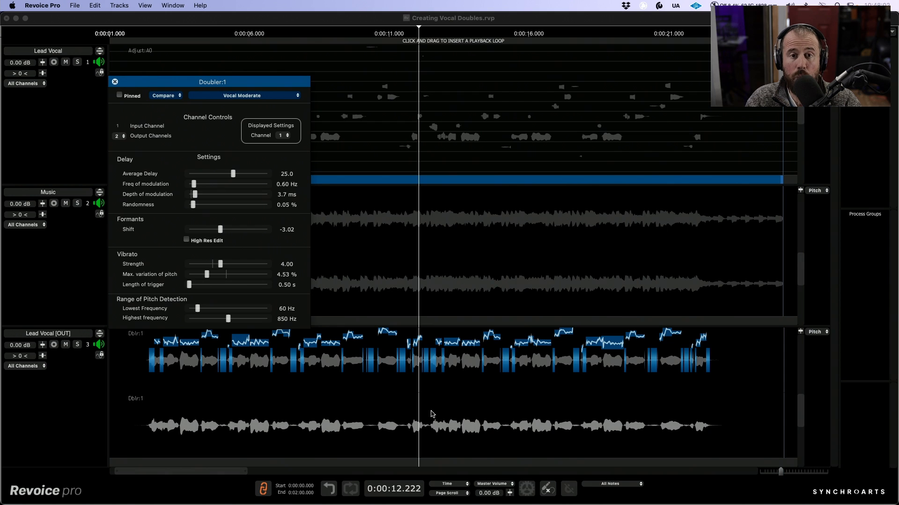
mouse_move(538, 371)
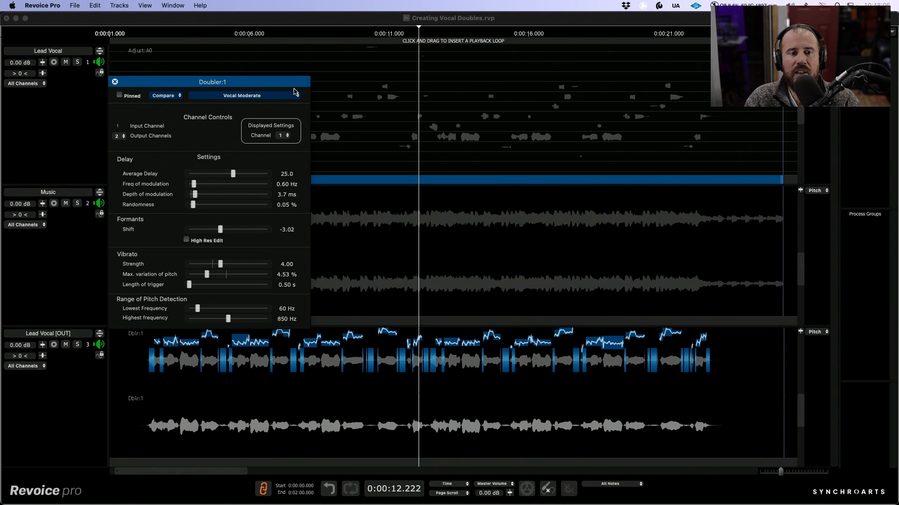
mouse_move(282, 136)
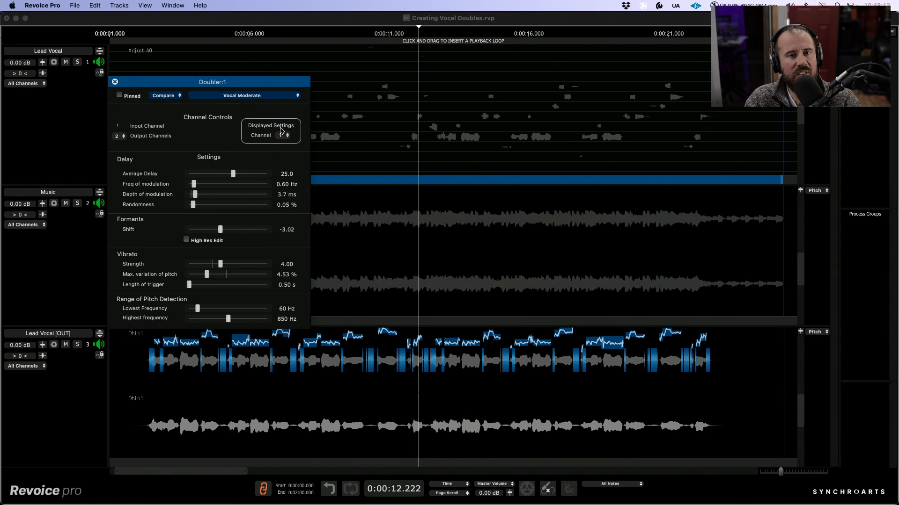
mouse_move(281, 135)
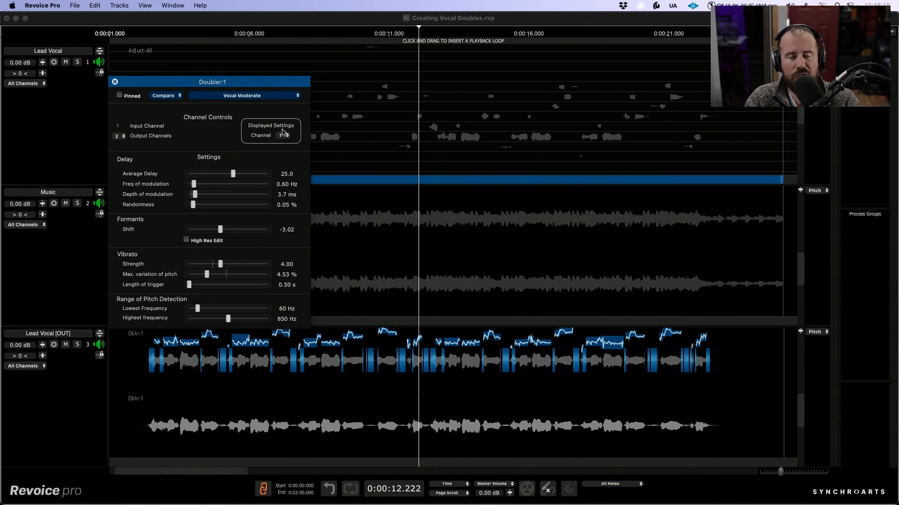
mouse_move(281, 134)
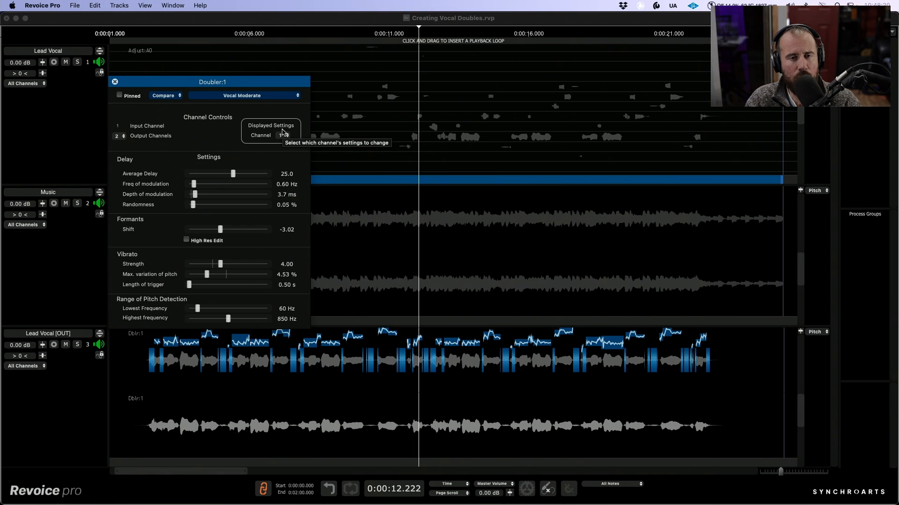
mouse_move(233, 175)
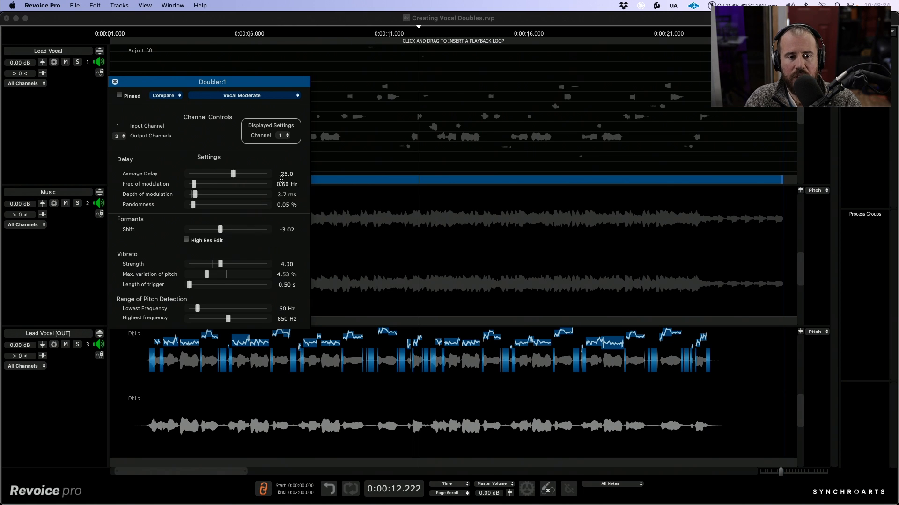
mouse_move(275, 174)
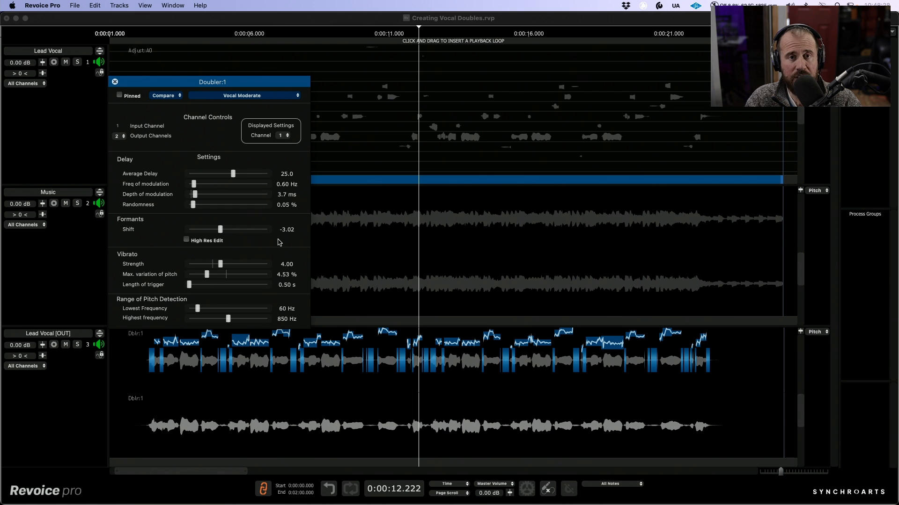
Step: Set channel 1's average delay to 19.4 and formant shift to -4.54
click(282, 134)
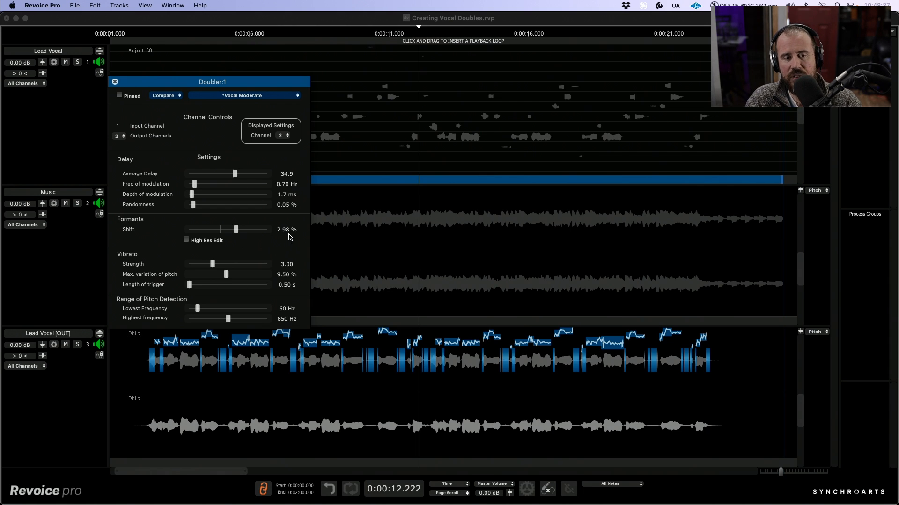
click(281, 134)
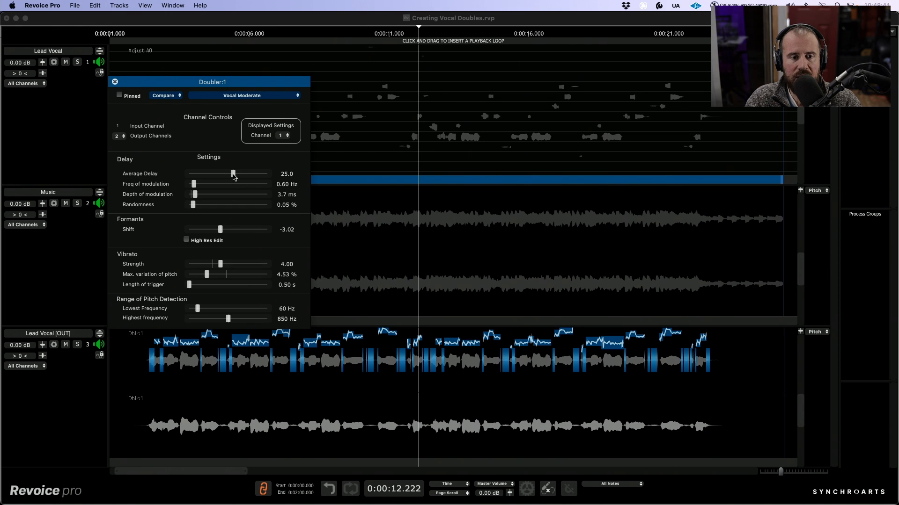
drag(233, 174, 231, 174)
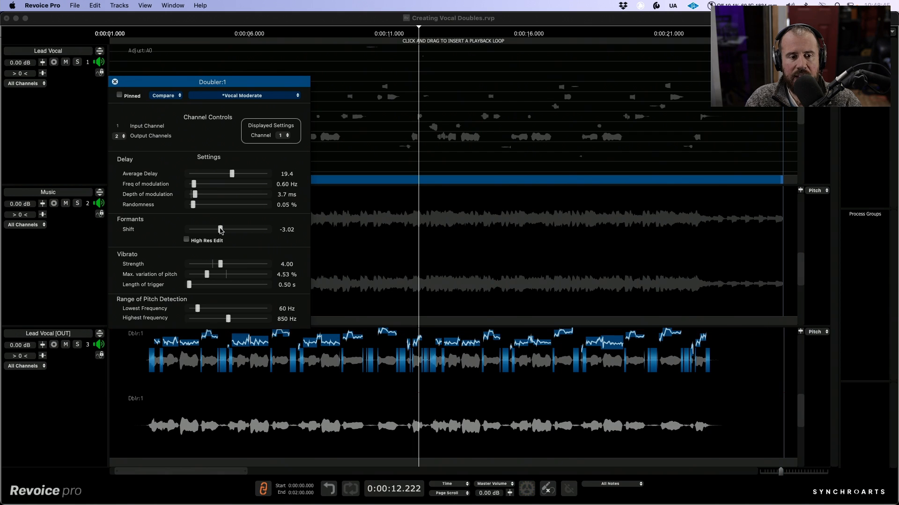
mouse_move(220, 230)
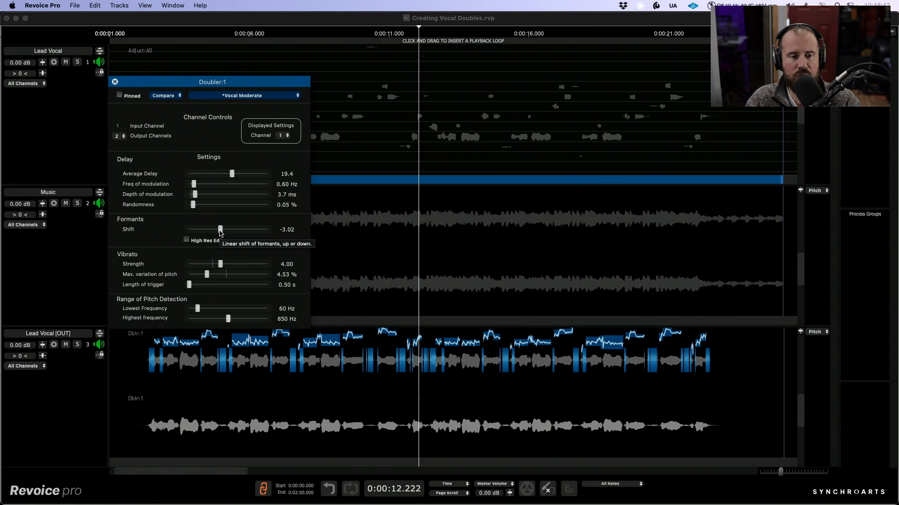
drag(219, 230, 216, 229)
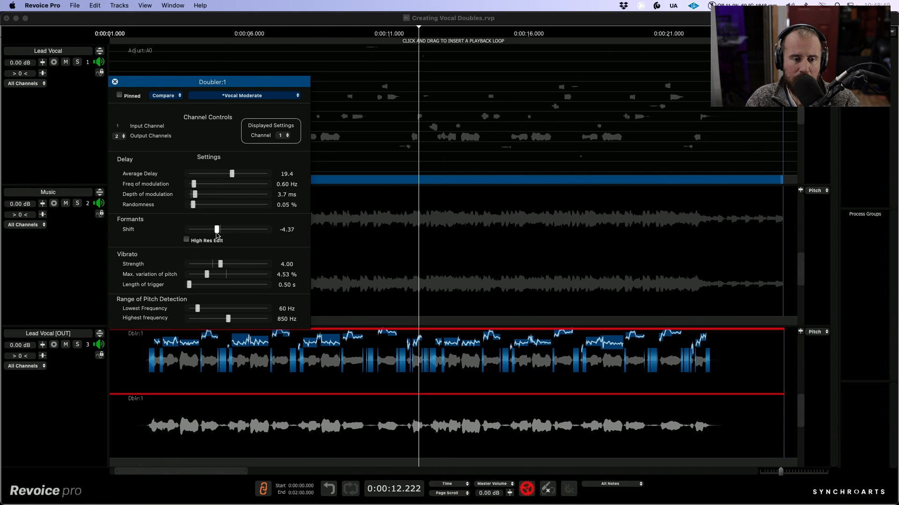
drag(217, 229, 215, 229)
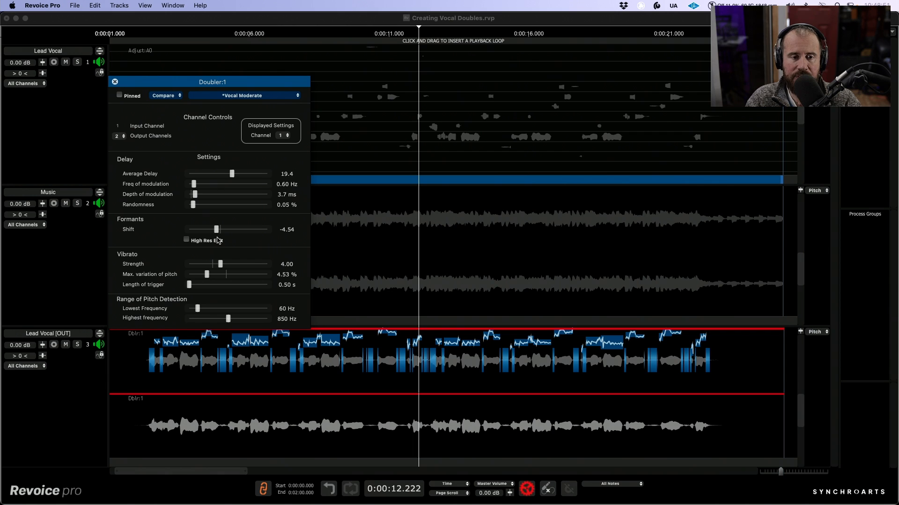
Step: Raise channel 2's formant shift to 4.11%, keeping its delay at 29.0
click(280, 135)
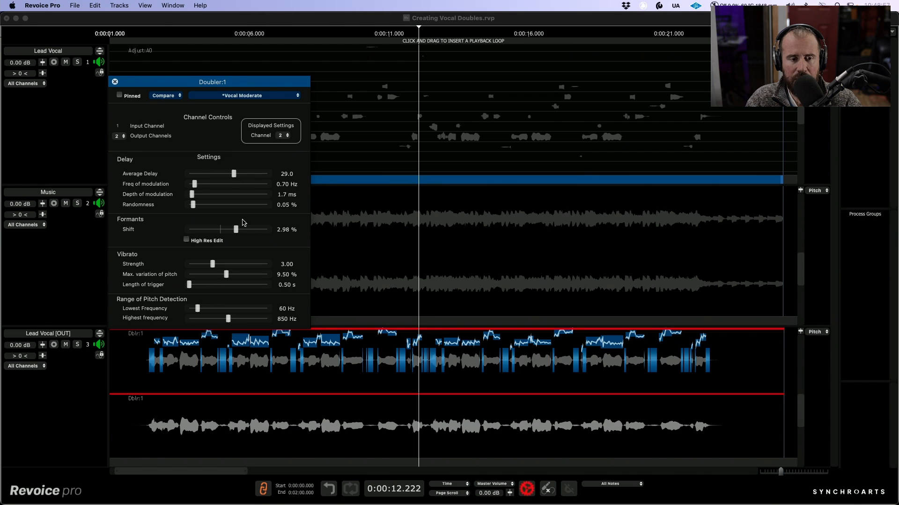
drag(221, 229, 237, 229)
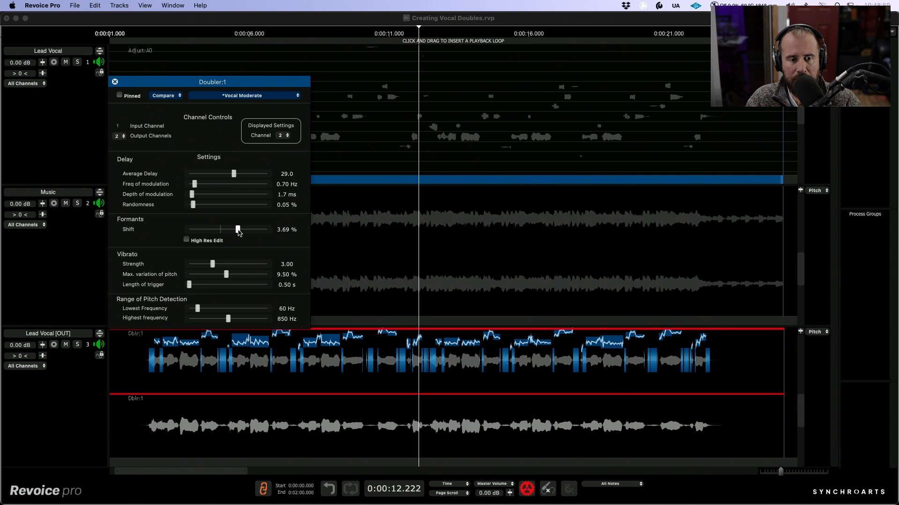
drag(236, 229, 240, 229)
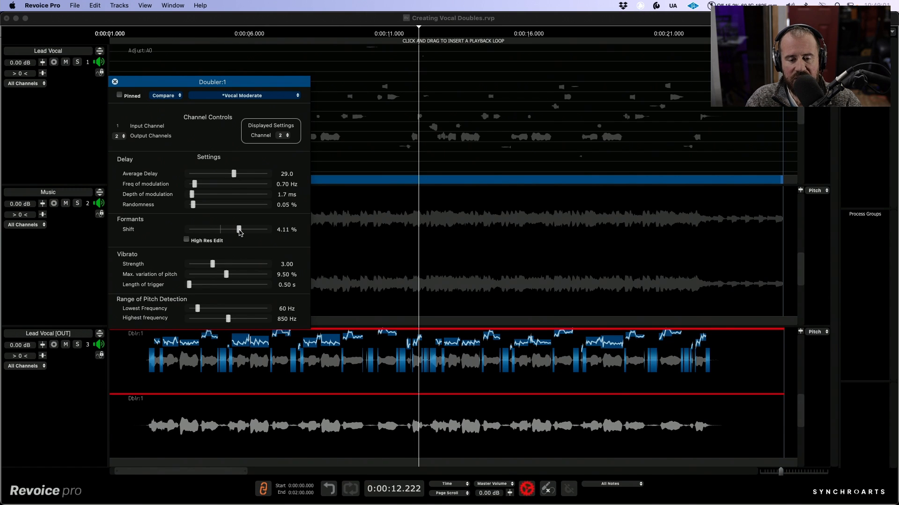
mouse_move(474, 389)
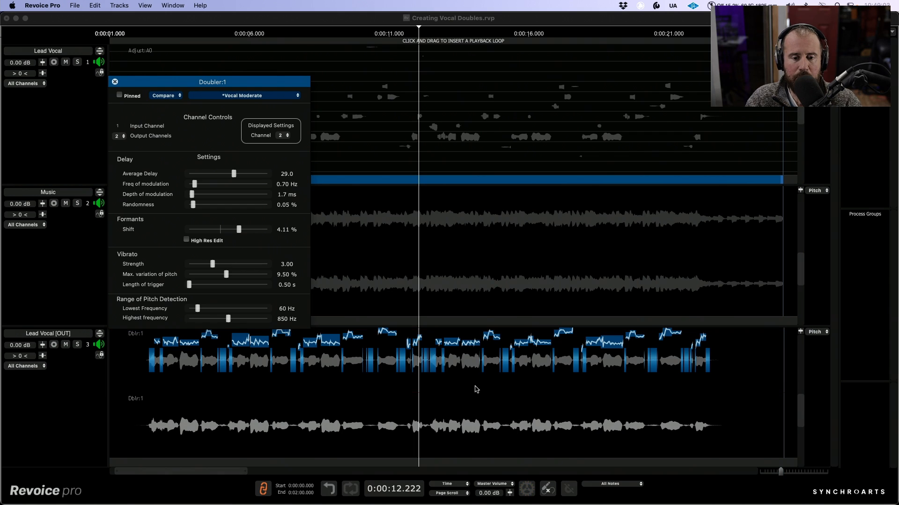
mouse_move(455, 402)
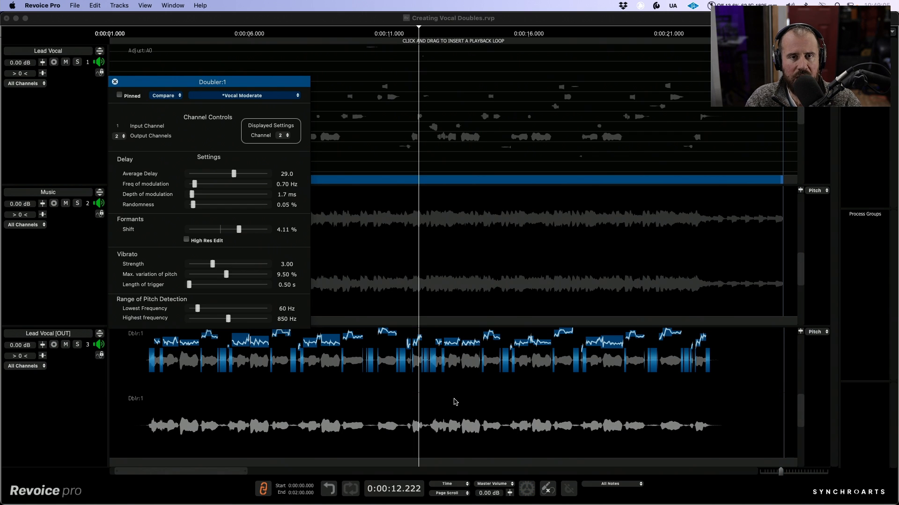
mouse_move(83, 349)
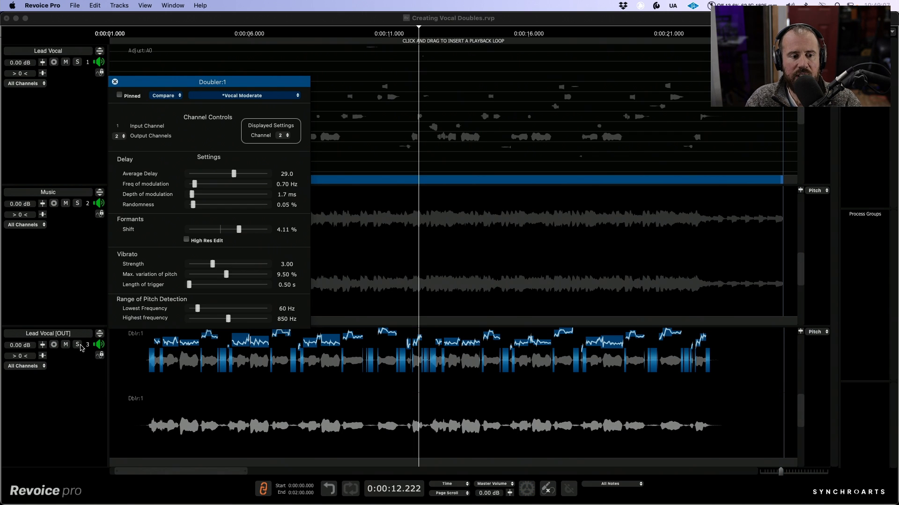
Step: Solo the Lead Vocal [OUT] track, audition channel 2's double, then unsolo it
click(77, 345)
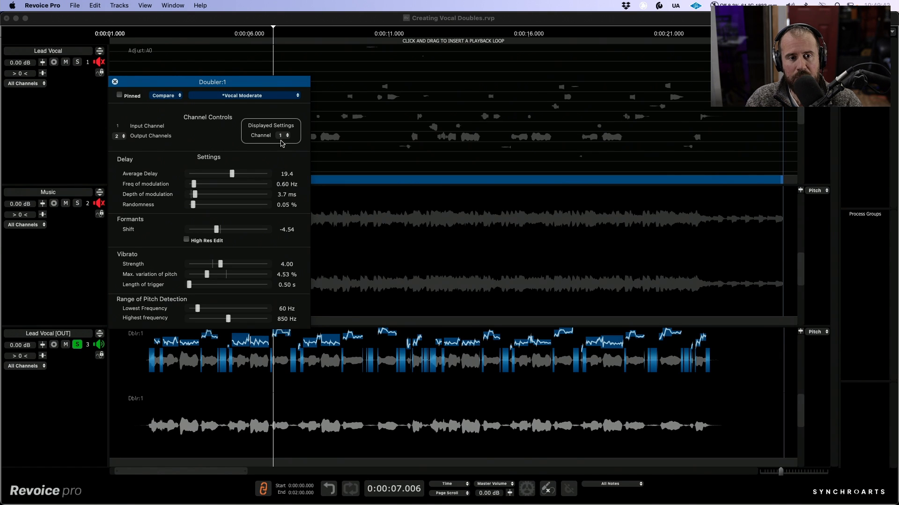
click(283, 135)
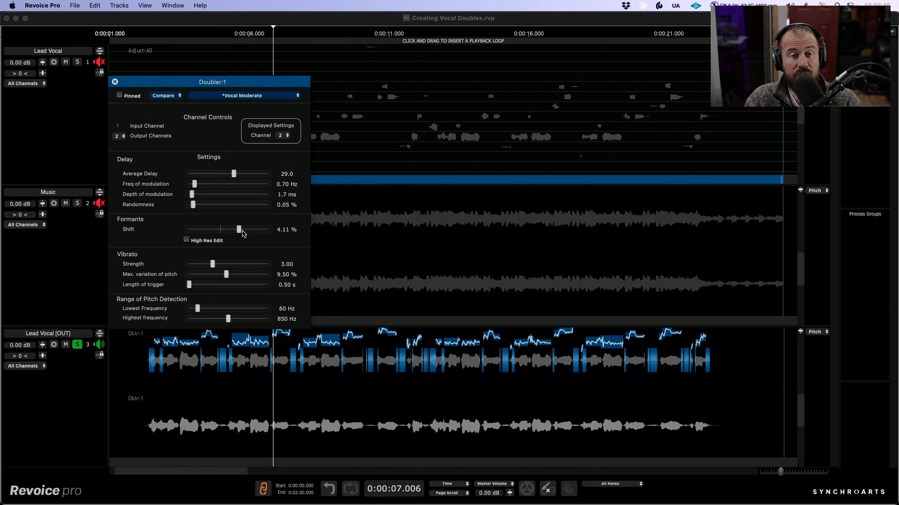
mouse_move(223, 259)
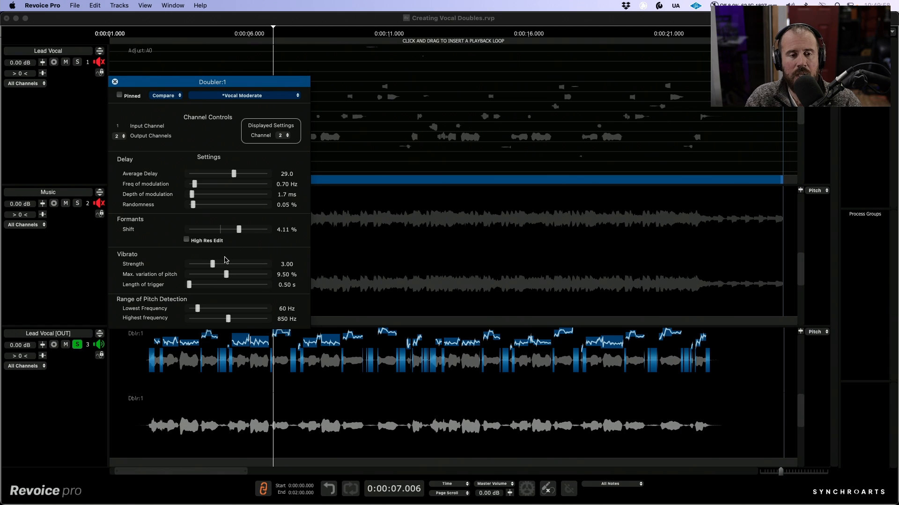
click(114, 82)
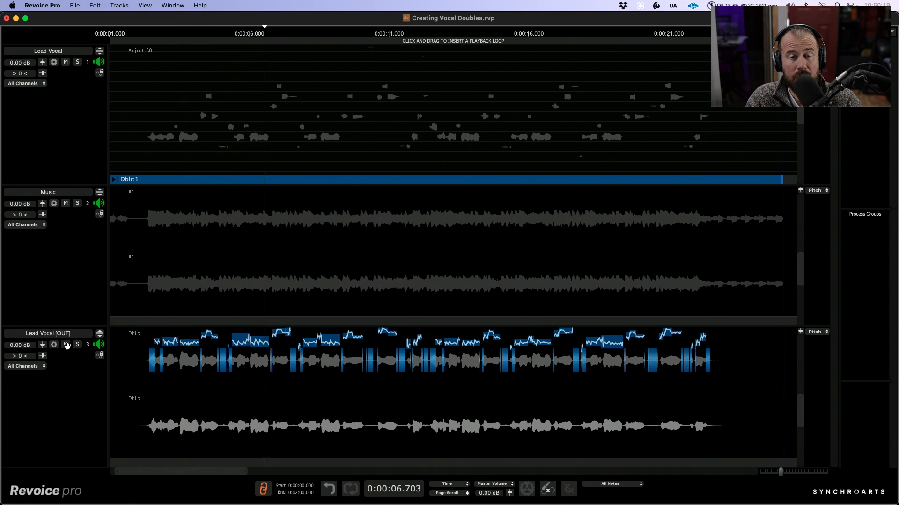
Step: Move the playhead near 12 seconds and reopen the Dblr:1 settings
click(65, 345)
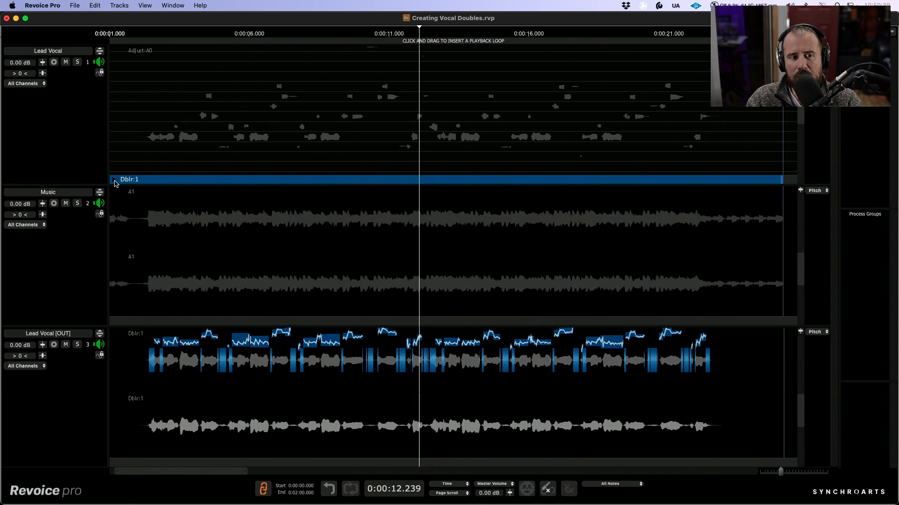
click(113, 180)
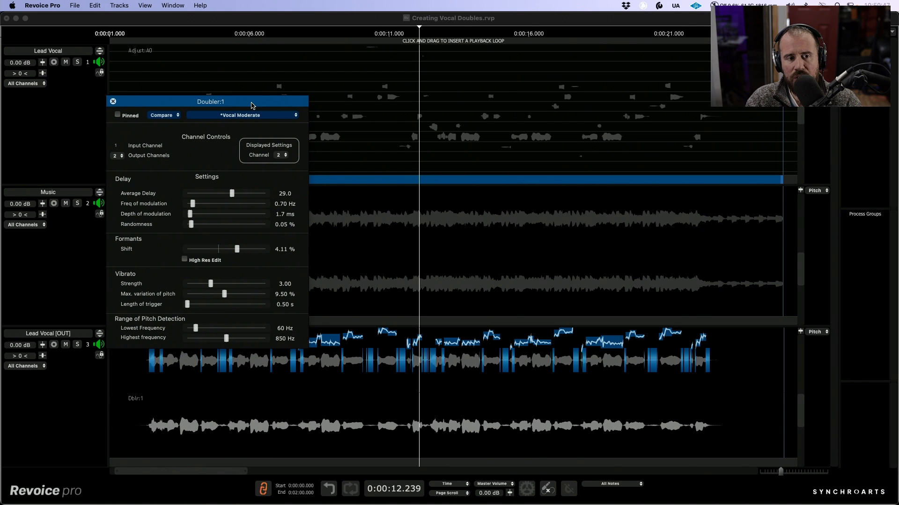
click(240, 115)
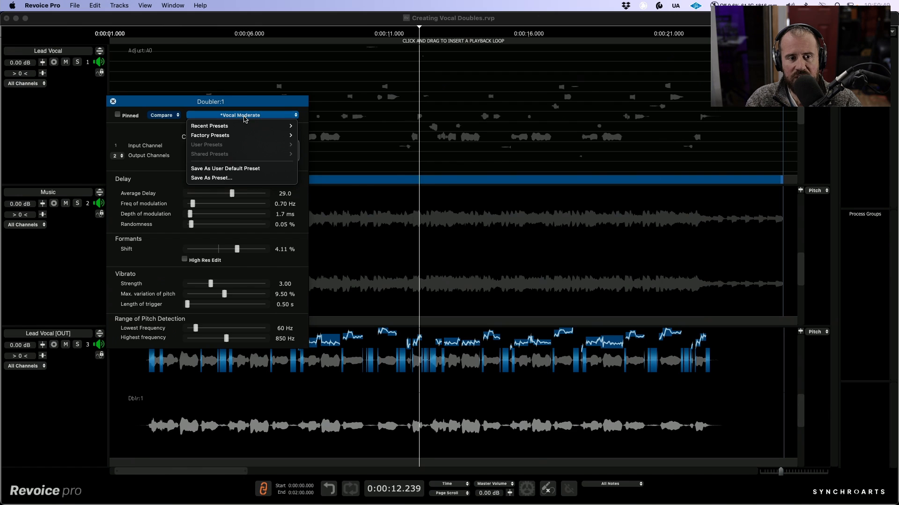
click(211, 135)
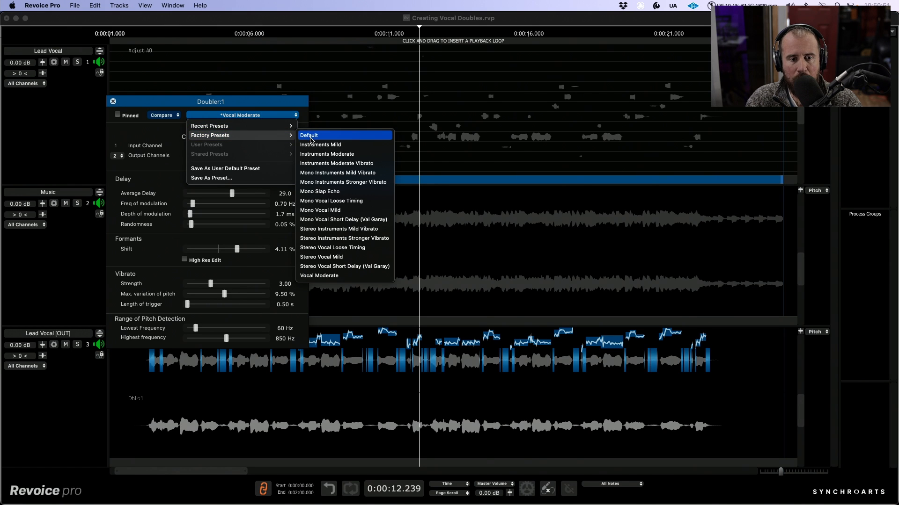
mouse_move(329, 210)
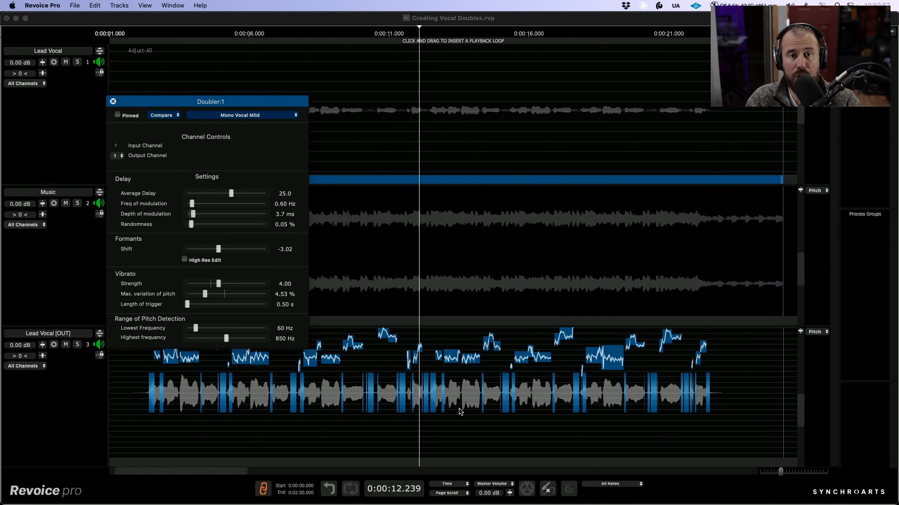
mouse_move(443, 414)
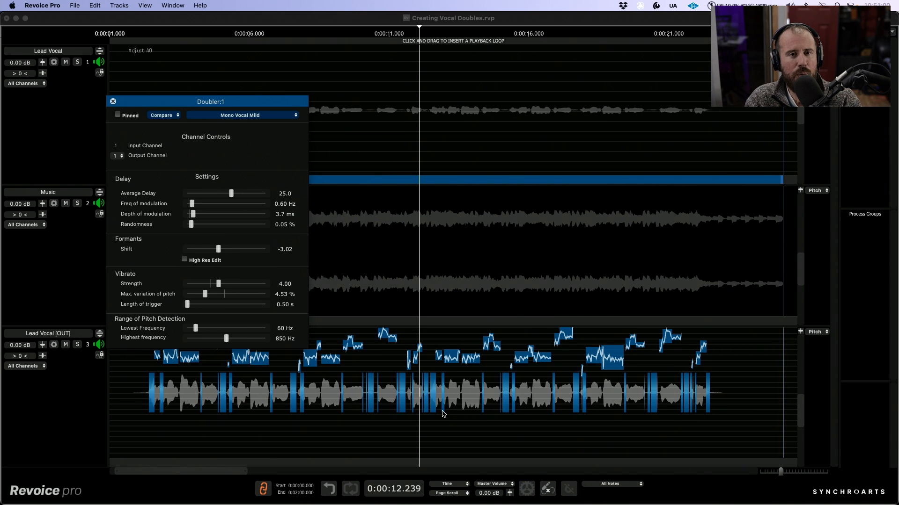
mouse_move(274, 104)
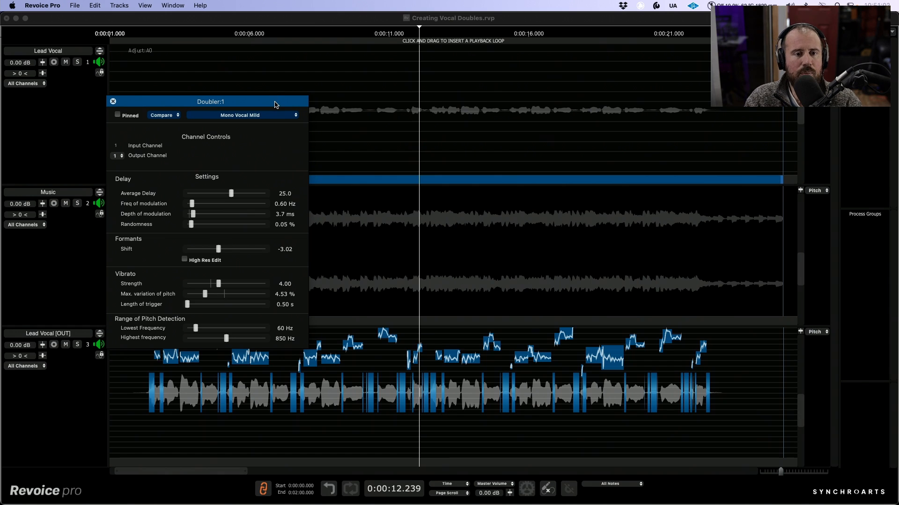
mouse_move(240, 186)
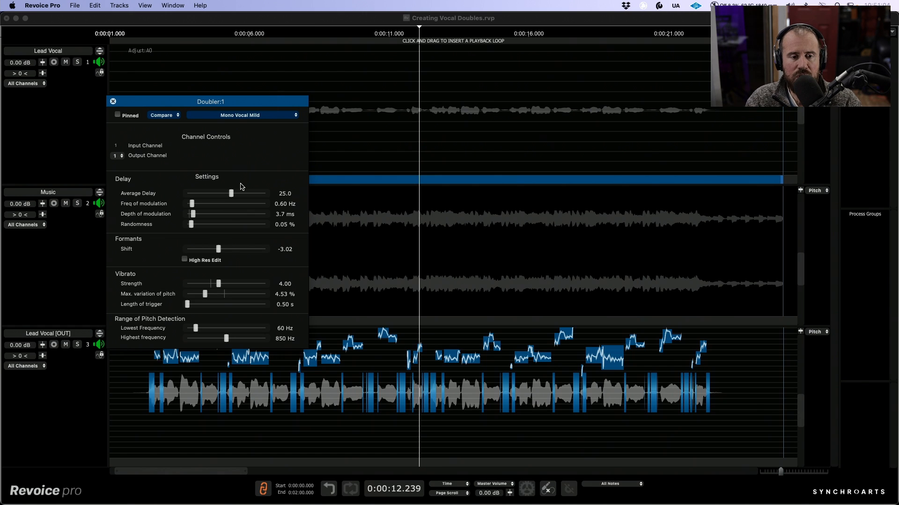
Step: Settle the average delay at about 17.6 ms and enable High Res Edit
drag(229, 193, 228, 193)
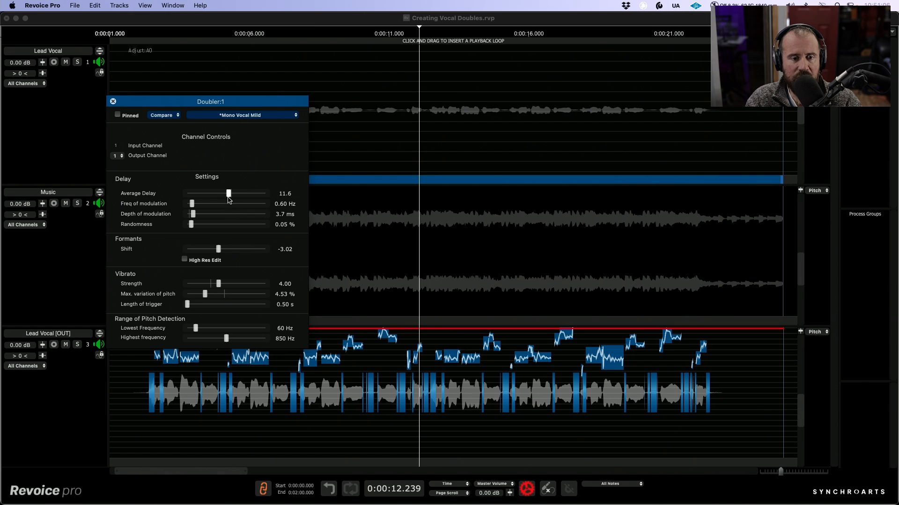
drag(230, 193, 231, 193)
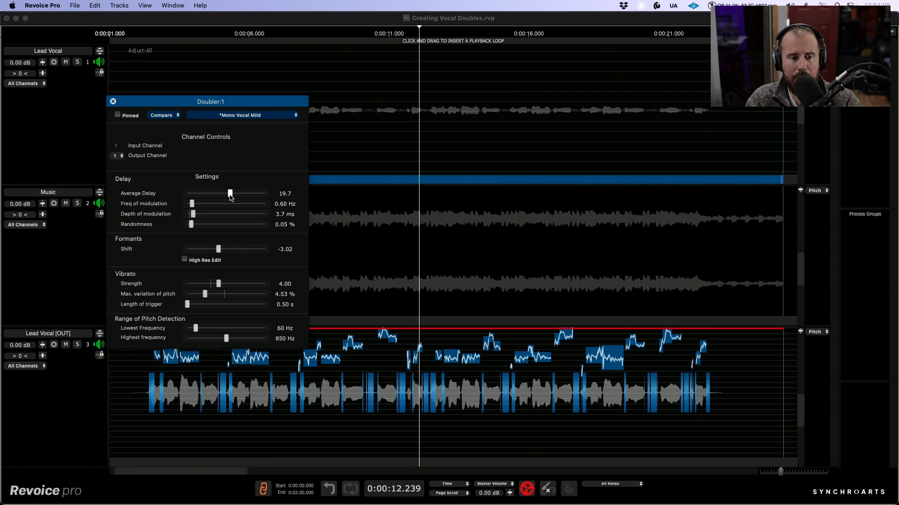
drag(230, 193, 228, 193)
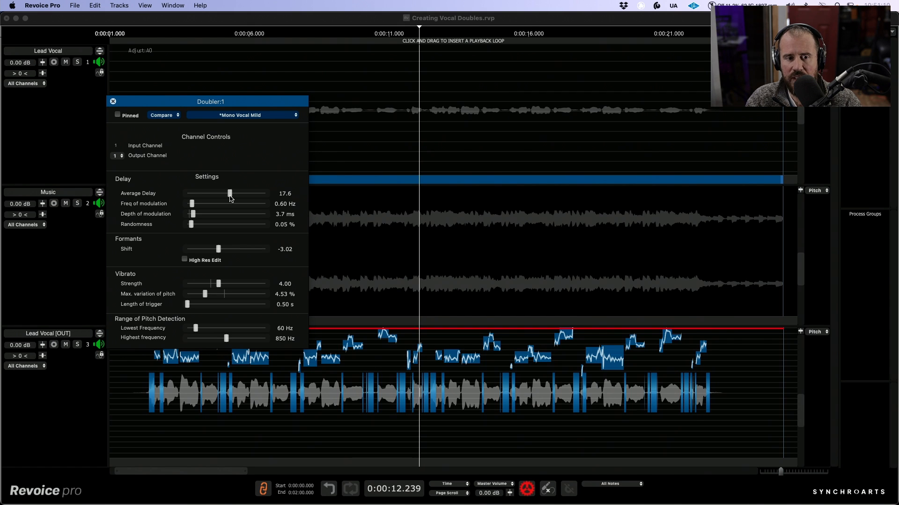
mouse_move(218, 249)
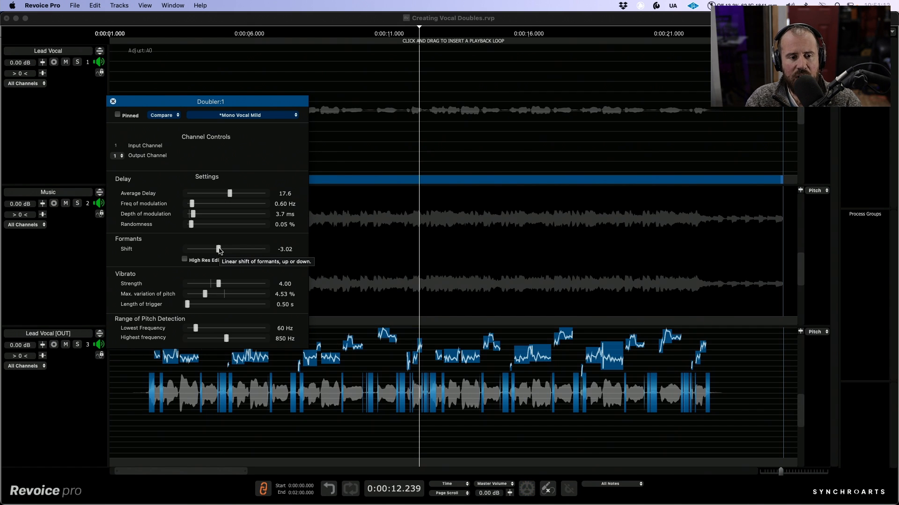
mouse_move(199, 262)
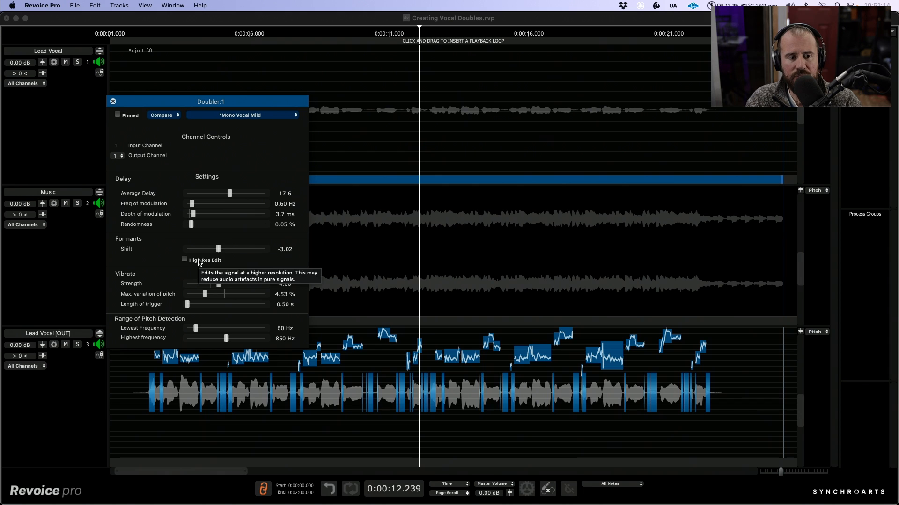
click(184, 260)
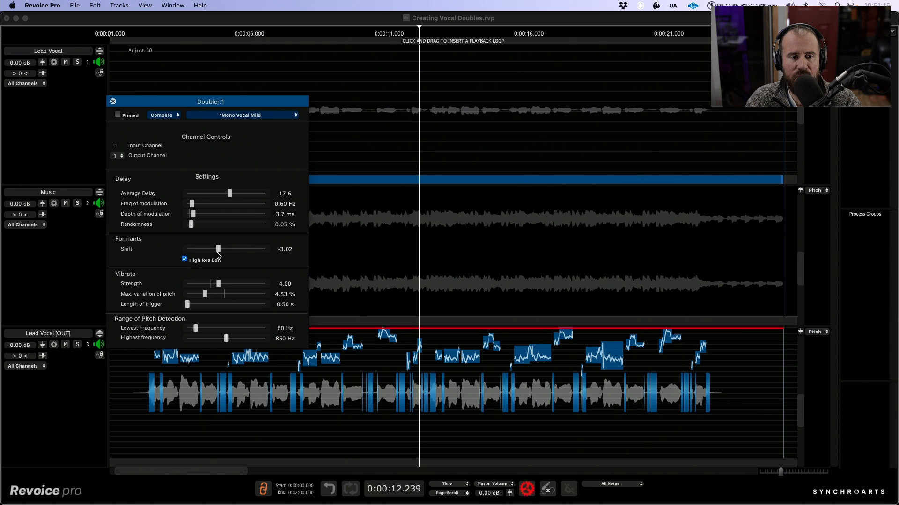
Step: Solo the doubled output and sweep Formants Shift, leaving it near -3.43
drag(219, 249, 187, 249)
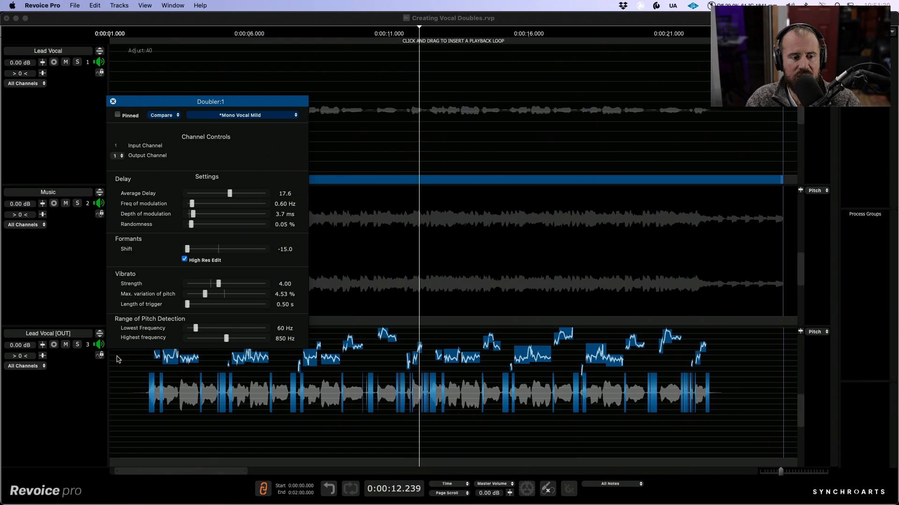
click(78, 345)
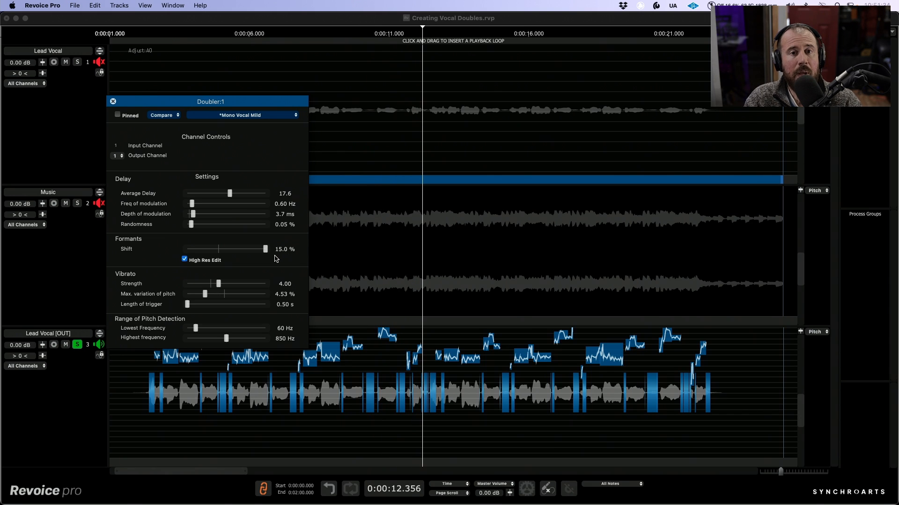
mouse_move(265, 249)
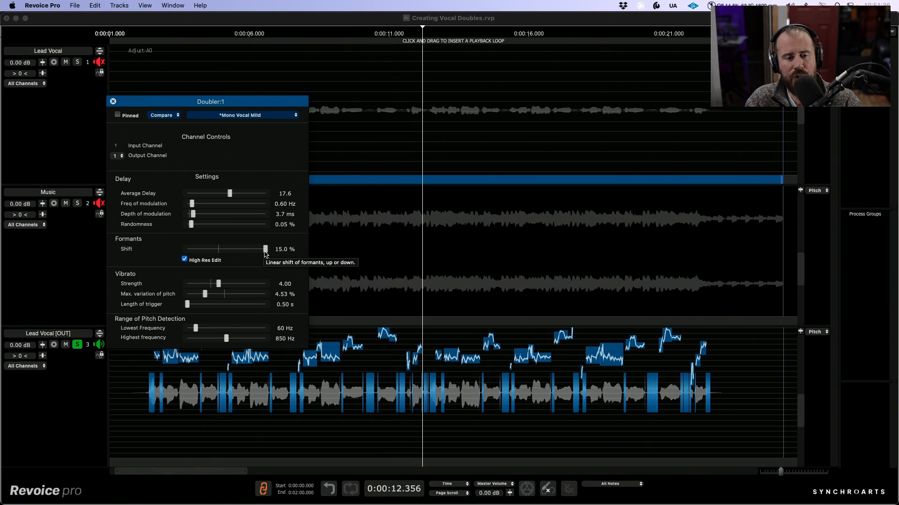
drag(265, 249, 222, 249)
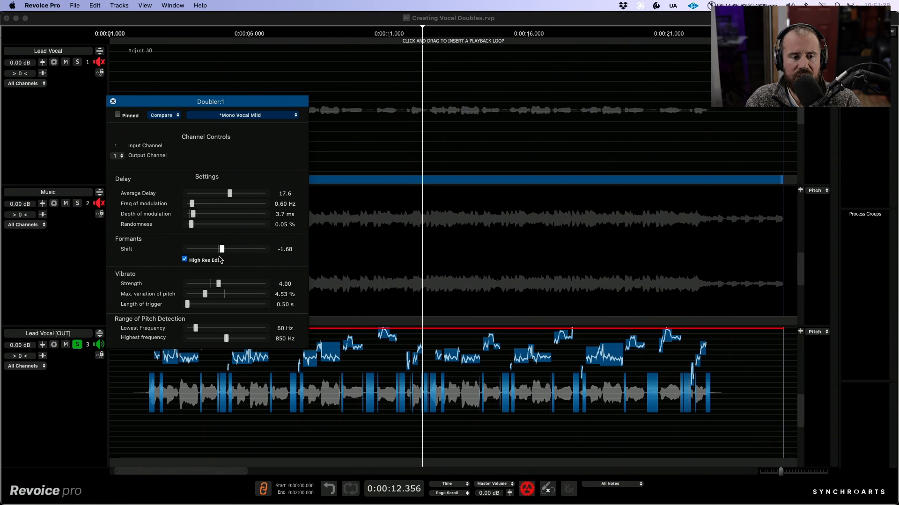
drag(222, 249, 219, 249)
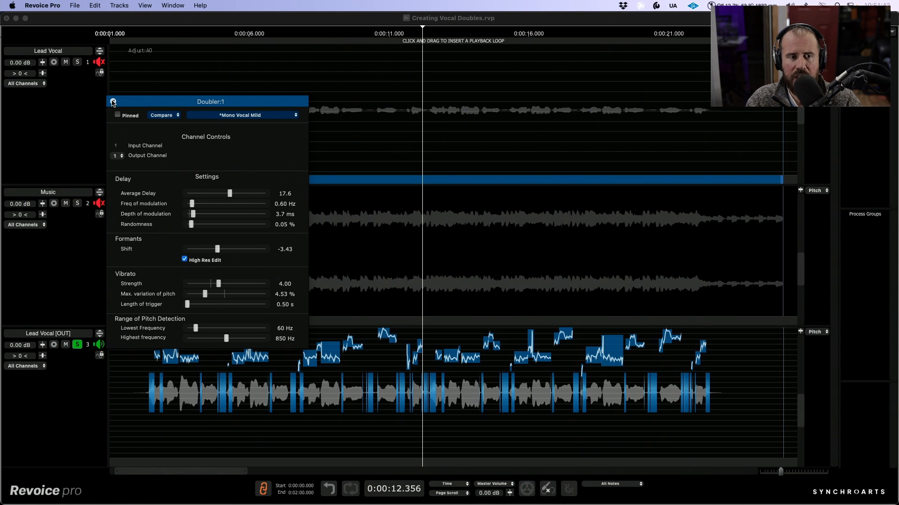
Step: Close the Doubler:1 settings window, returning to the track view
click(113, 101)
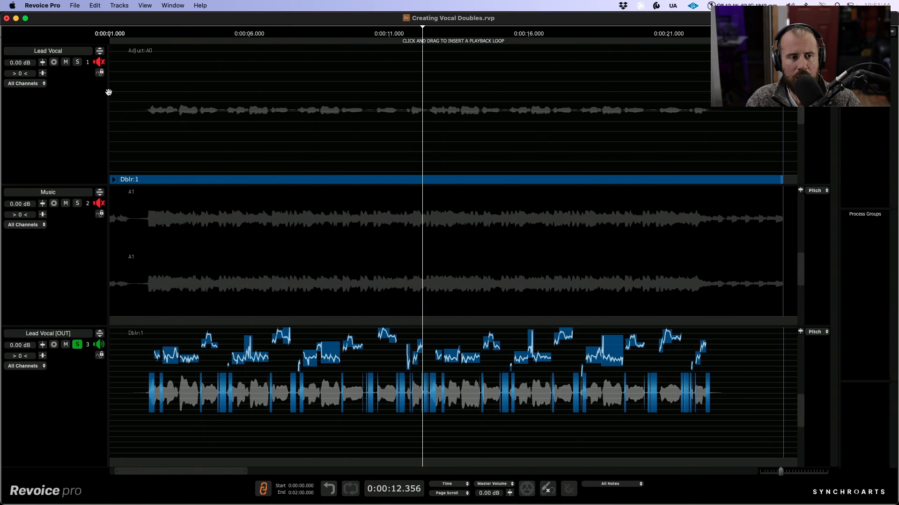
click(77, 62)
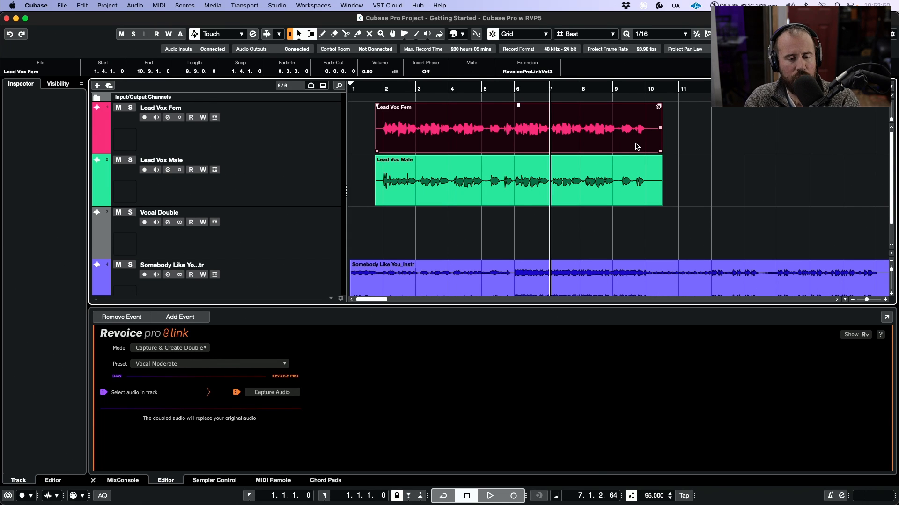
Step: Show the Revoice Pro Link preset list with Vocal Moderate checked
click(170, 348)
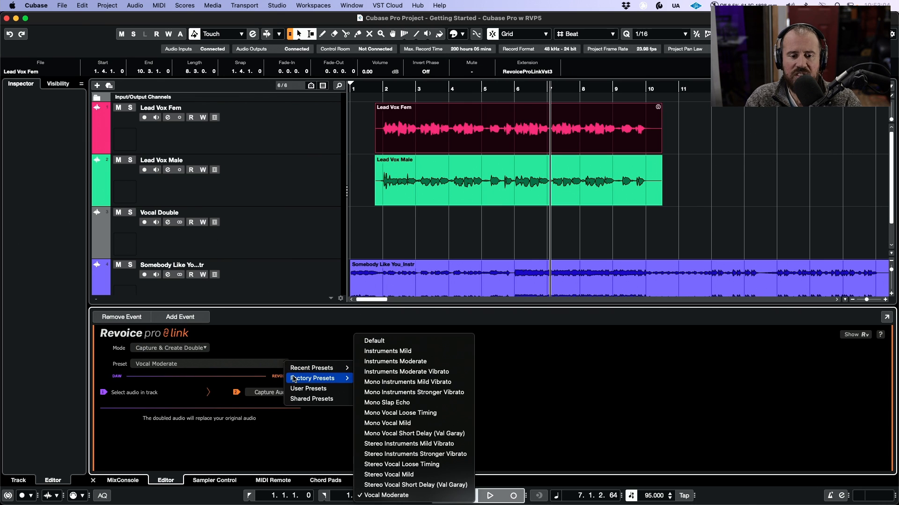
mouse_move(413, 392)
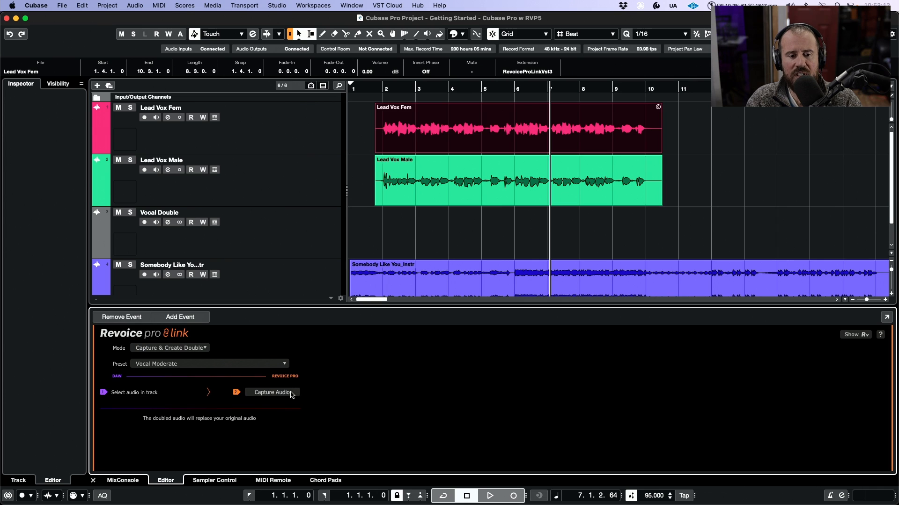
Step: Capture the Lead Vox Fem audio into Revoice Pro to create its double
click(271, 392)
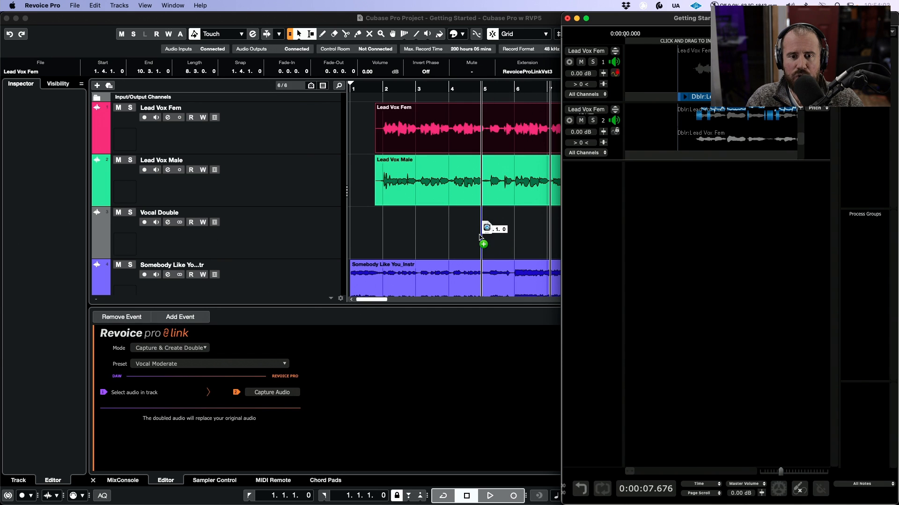
Step: Import the Dblr_Lead Vox Fem double onto the Vocal Double track, align it with the original take, and play it back
click(483, 244)
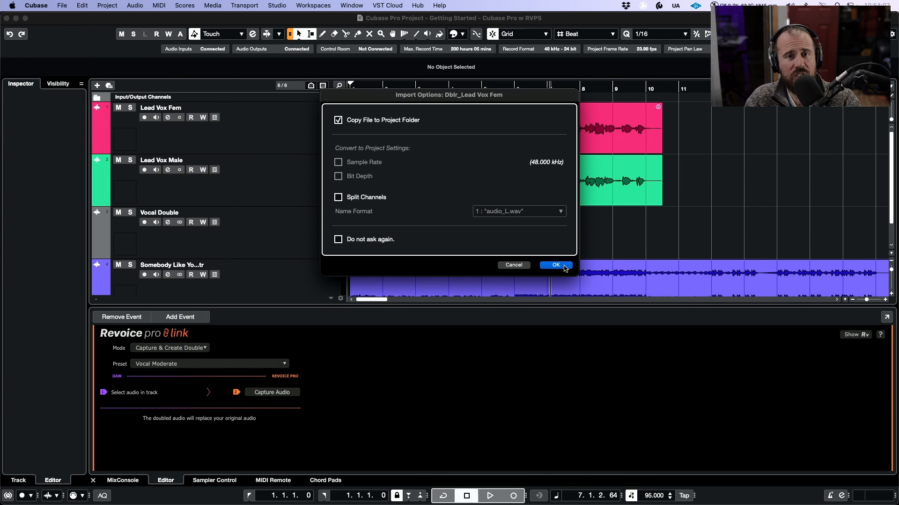
click(553, 265)
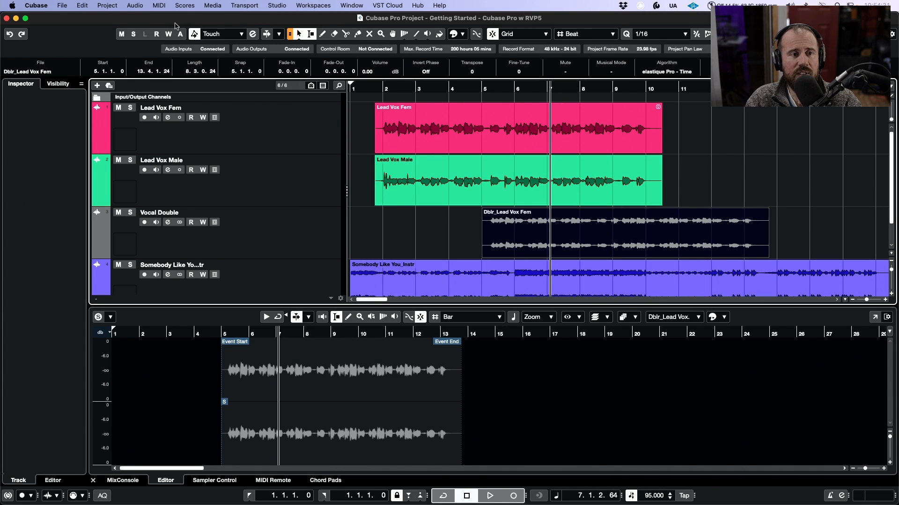
click(81, 6)
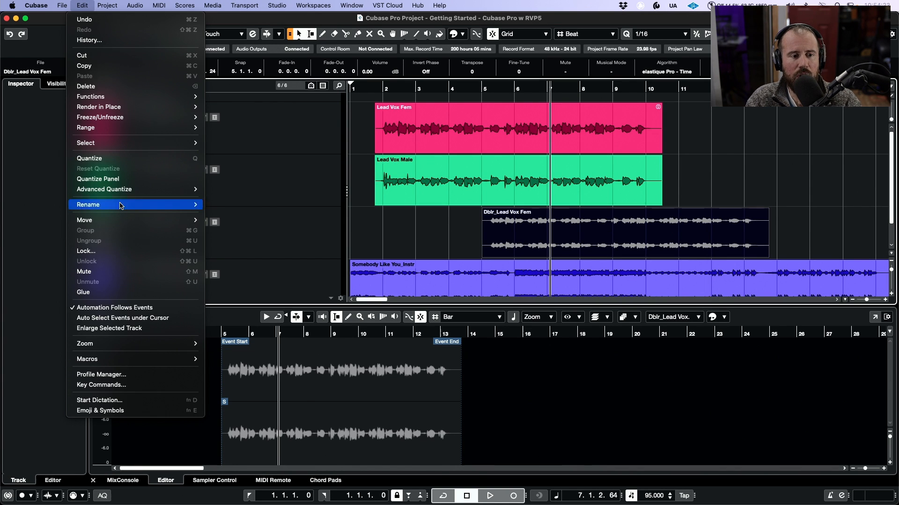
mouse_move(84, 219)
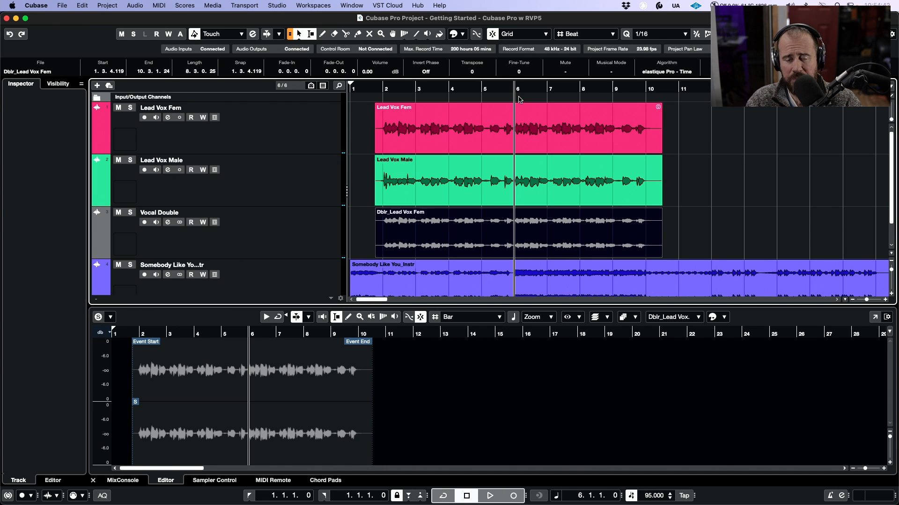
click(489, 496)
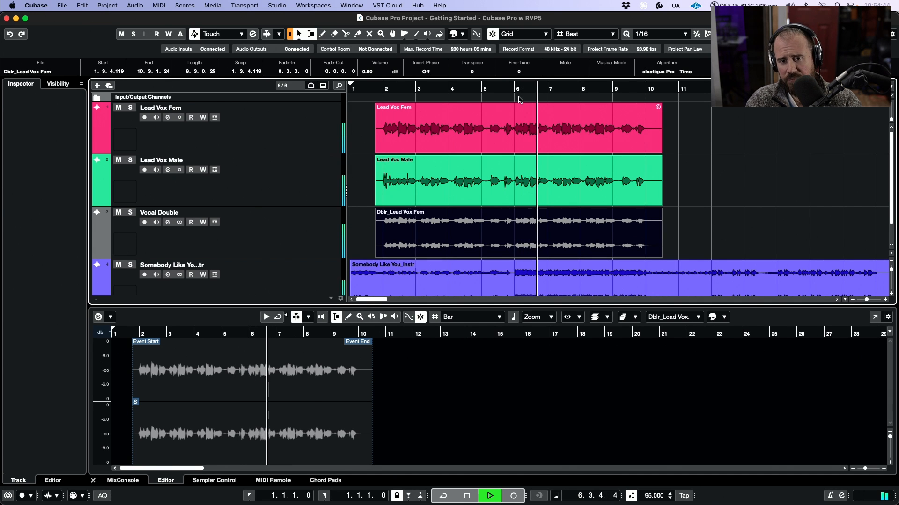